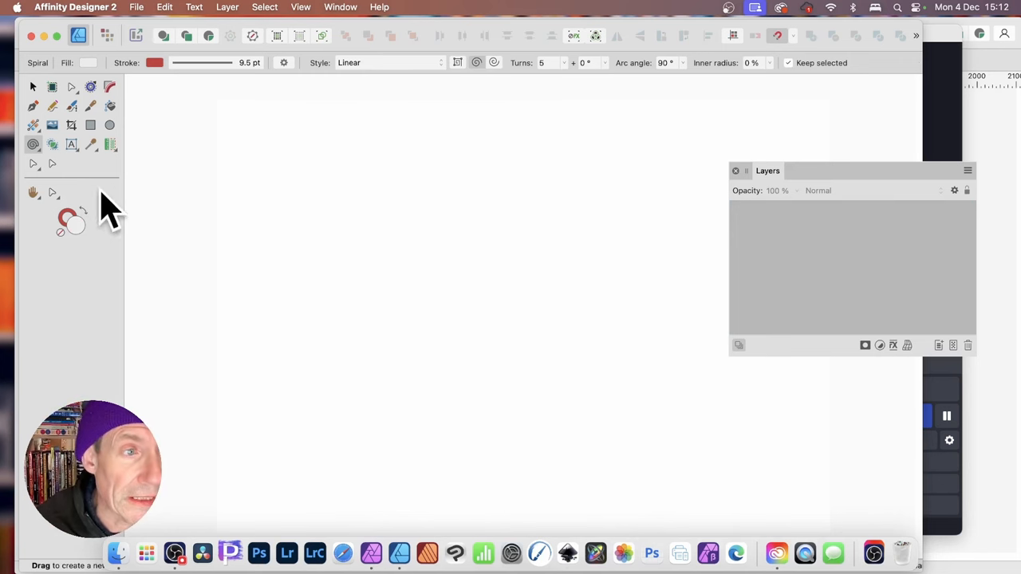
pyautogui.moveTo(34, 148)
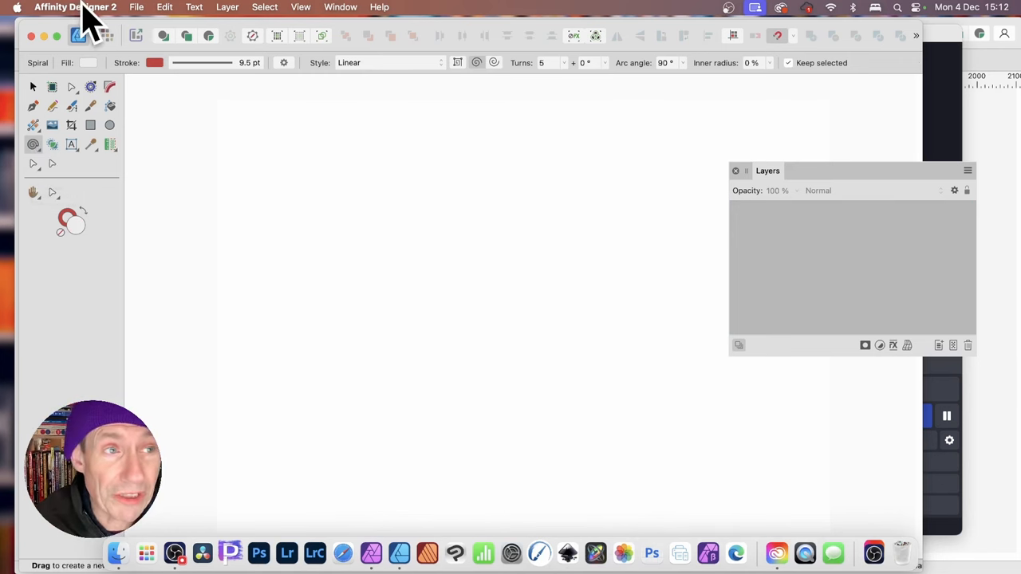
# Draw a red 9.5 pt, 5-turn linear spiral and open Move/Duplicate
pyautogui.click(76, 7)
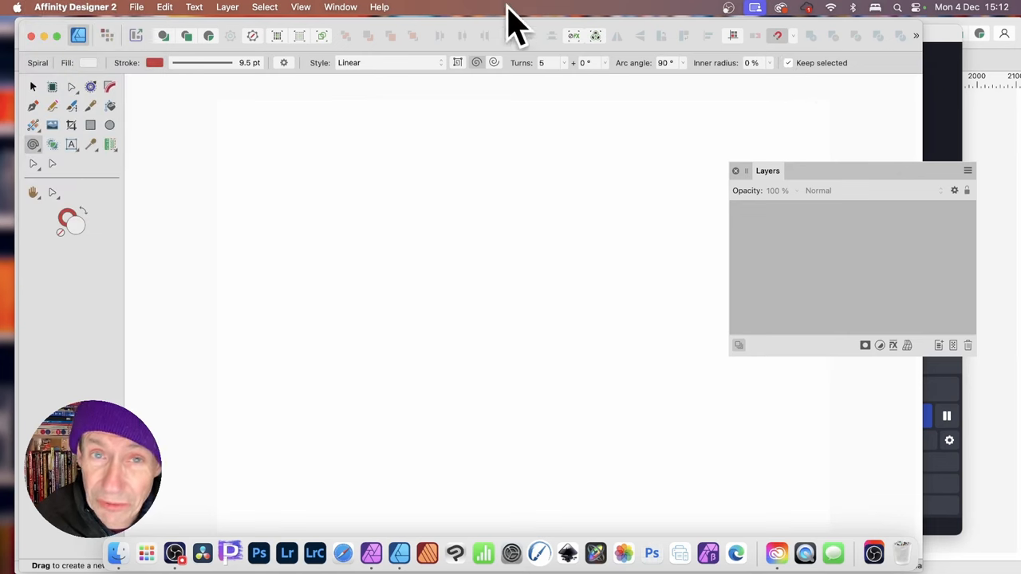
pyautogui.click(301, 6)
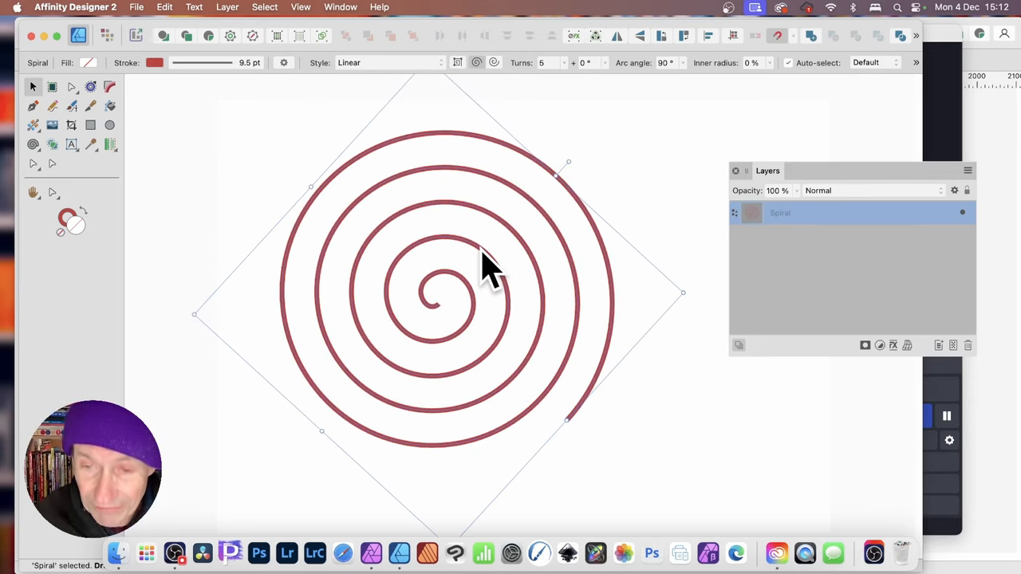
pyautogui.moveTo(80, 104)
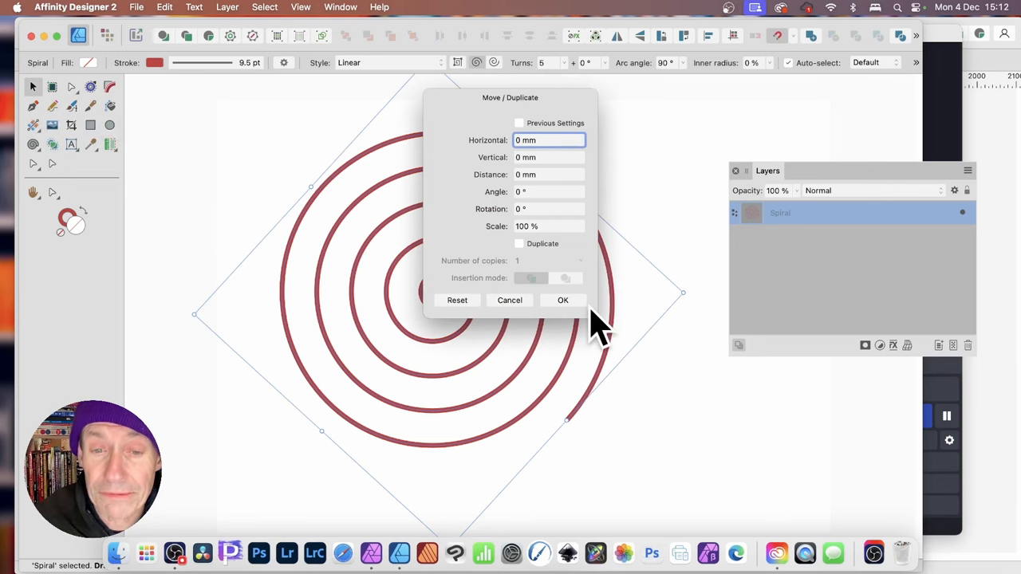
pyautogui.moveTo(594, 203)
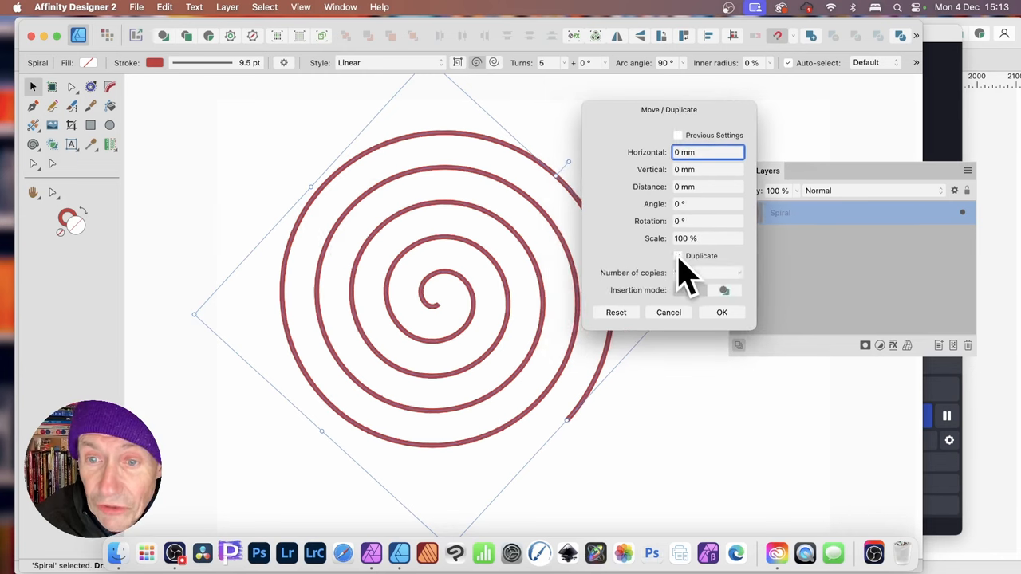
# Create 18 duplicates of the spiral, each scaled to 114%
pyautogui.click(678, 255)
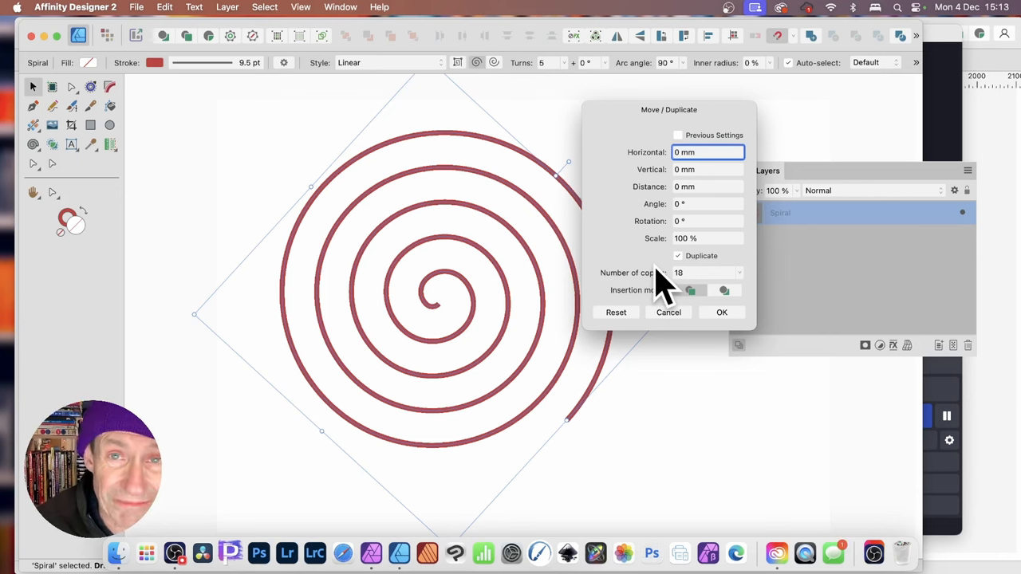
pyautogui.moveTo(646, 283)
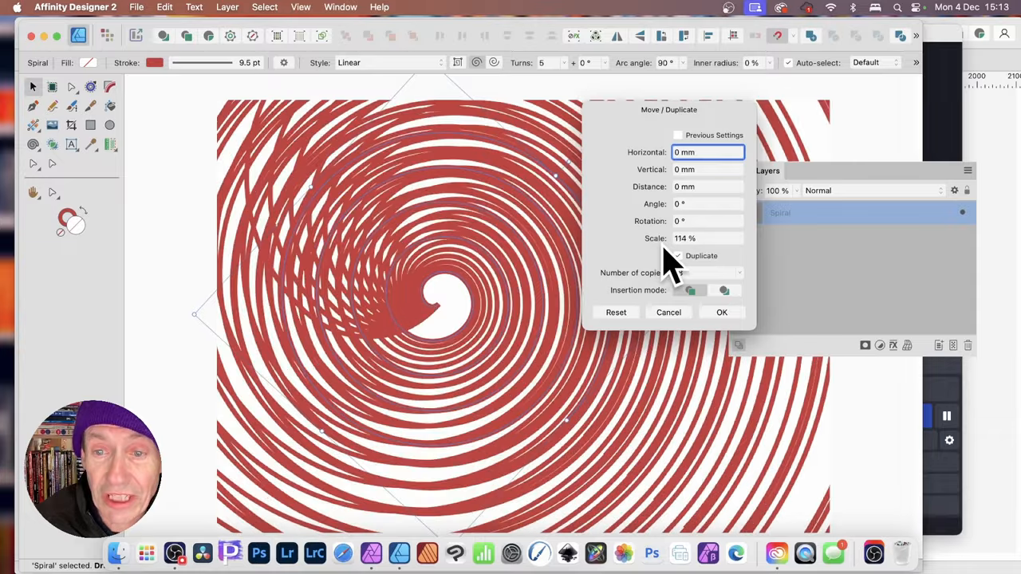
pyautogui.click(678, 255)
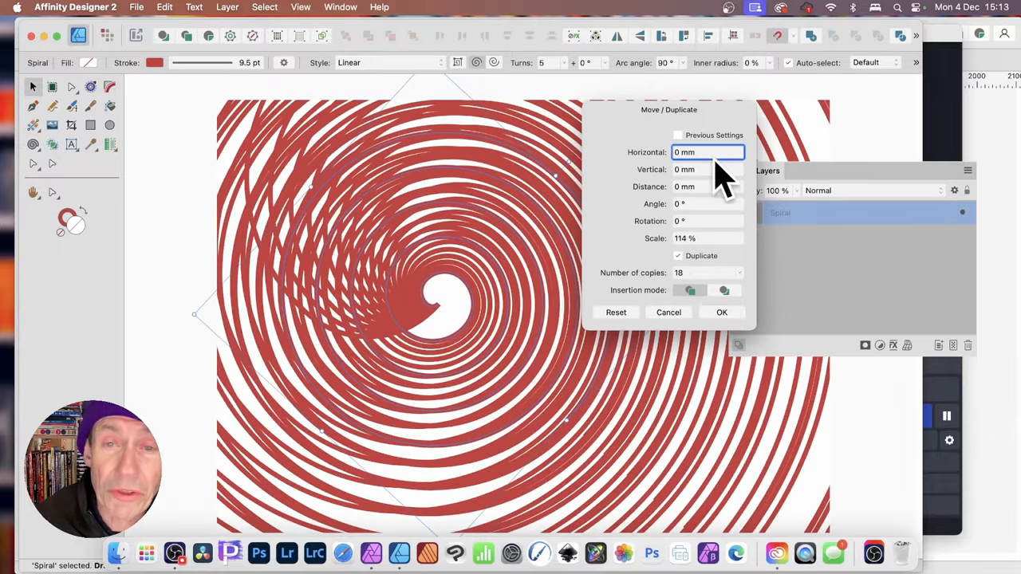
pyautogui.write('35')
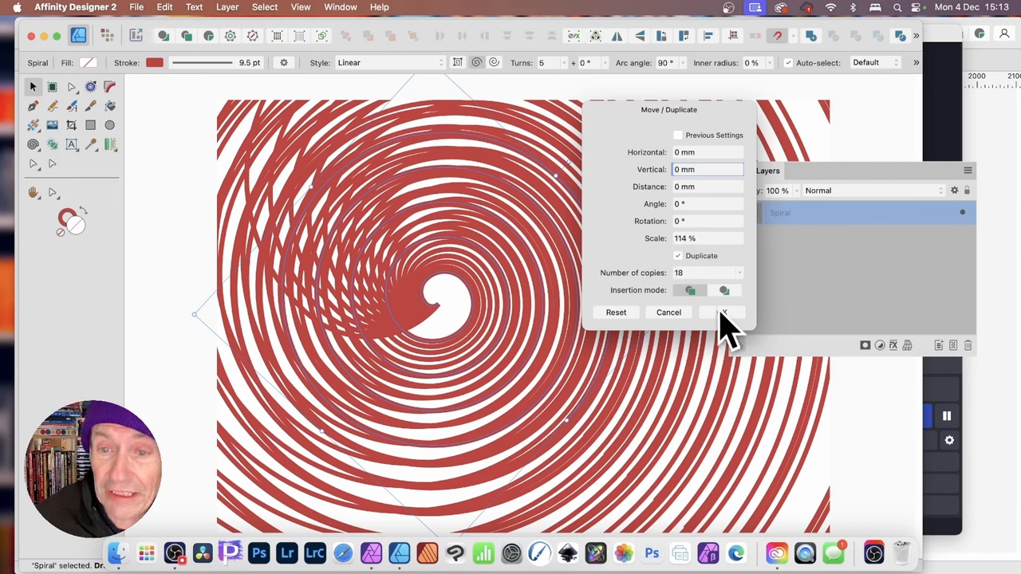
pyautogui.moveTo(447, 279)
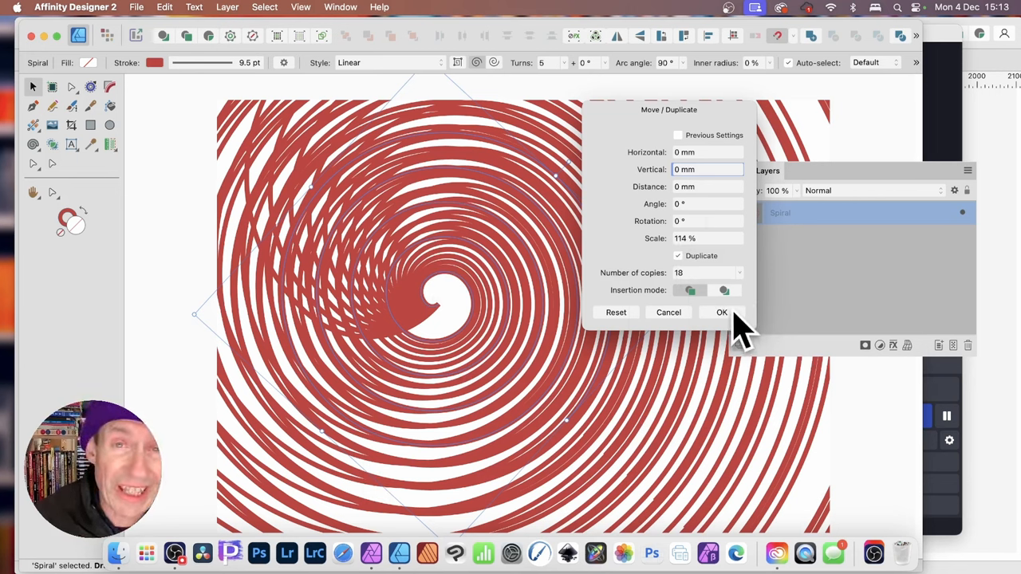
pyautogui.click(721, 312)
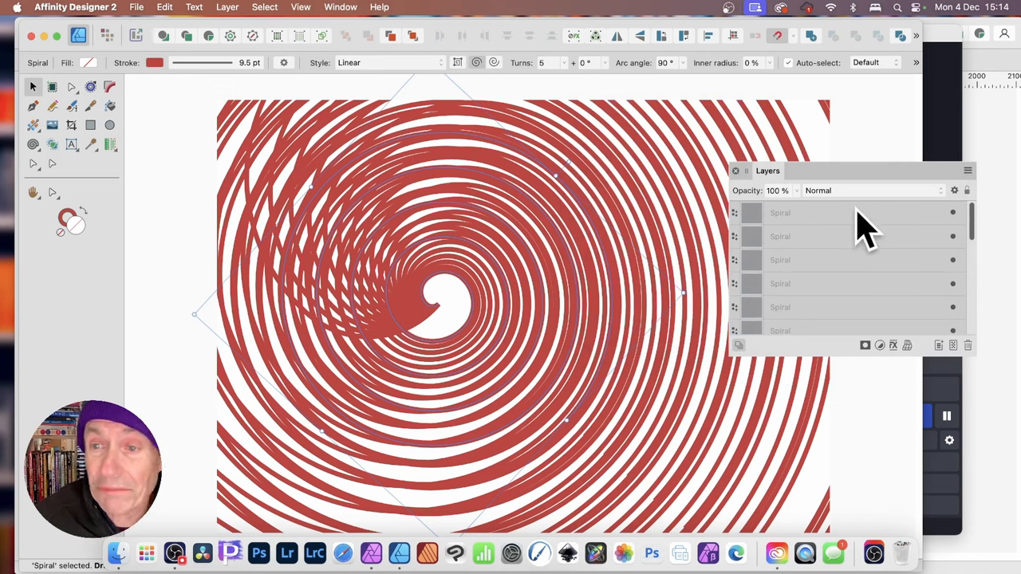
# Select all 19 Spiral layers in the Layers panel with the Spiral Tool active
pyautogui.scroll(-3)
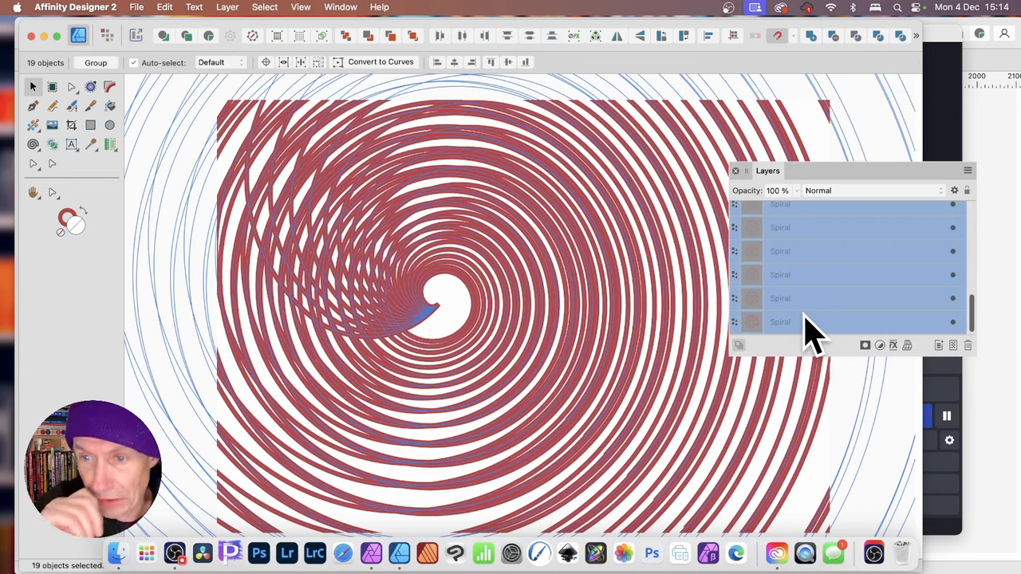
pyautogui.moveTo(519, 291)
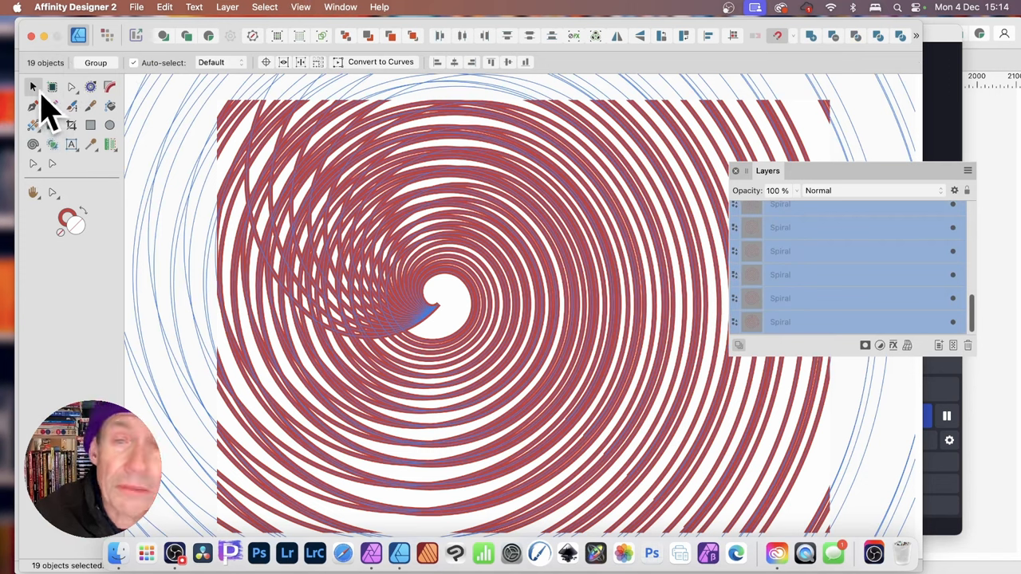
pyautogui.moveTo(219, 80)
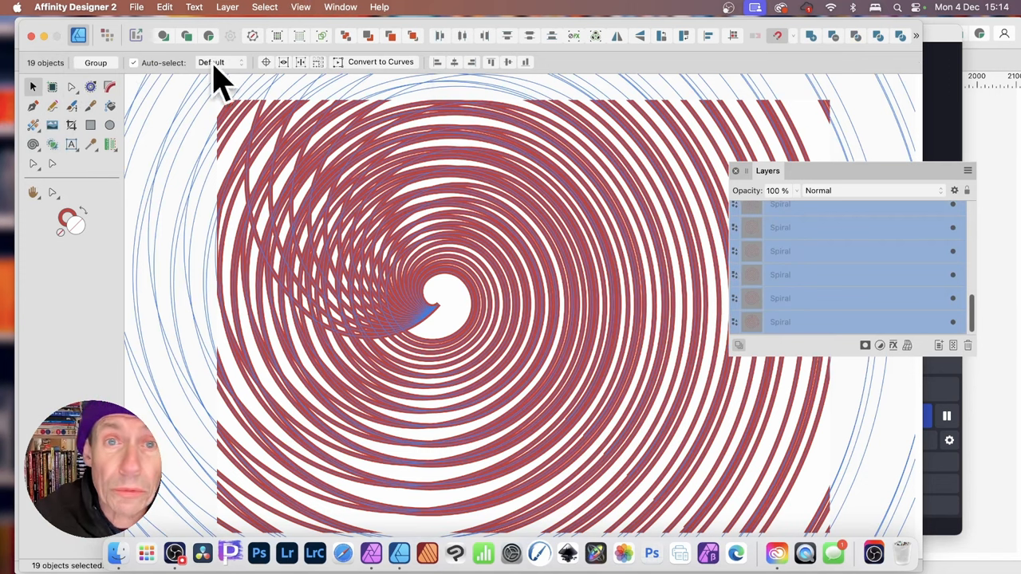
pyautogui.moveTo(40, 152)
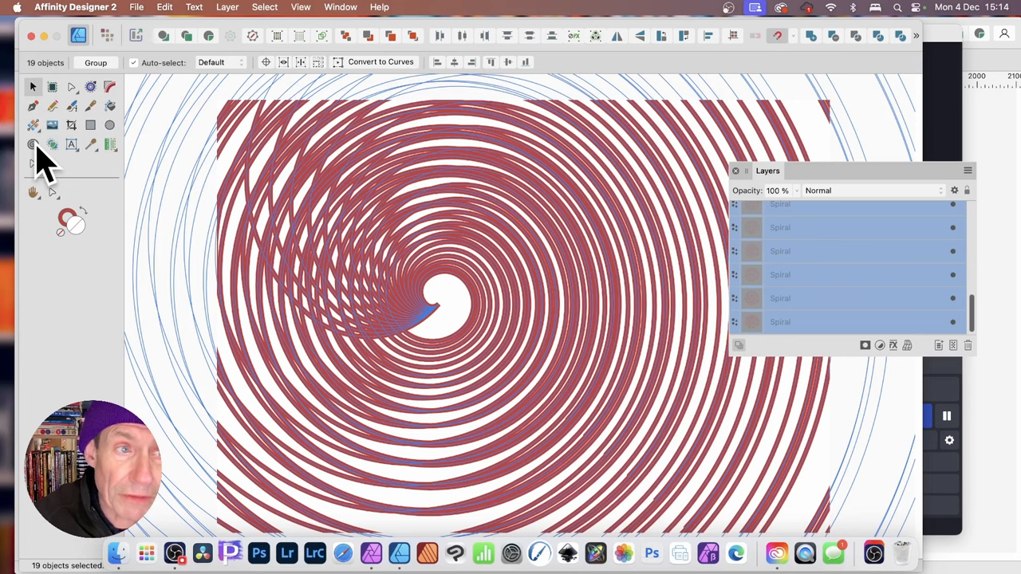
pyautogui.click(33, 144)
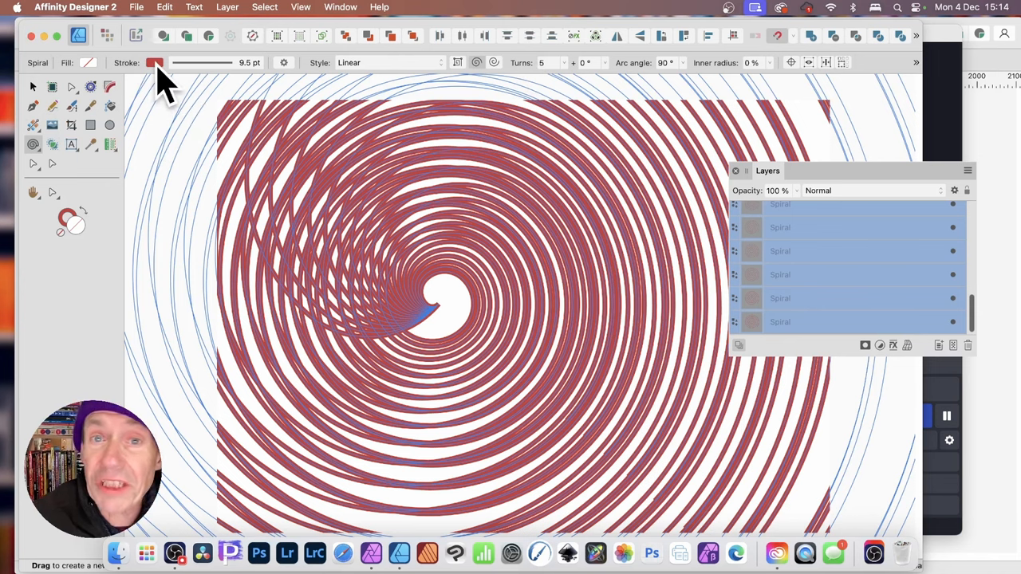
# Change all 19 spirals' stroke colour from red to a shade of blue
pyautogui.click(155, 63)
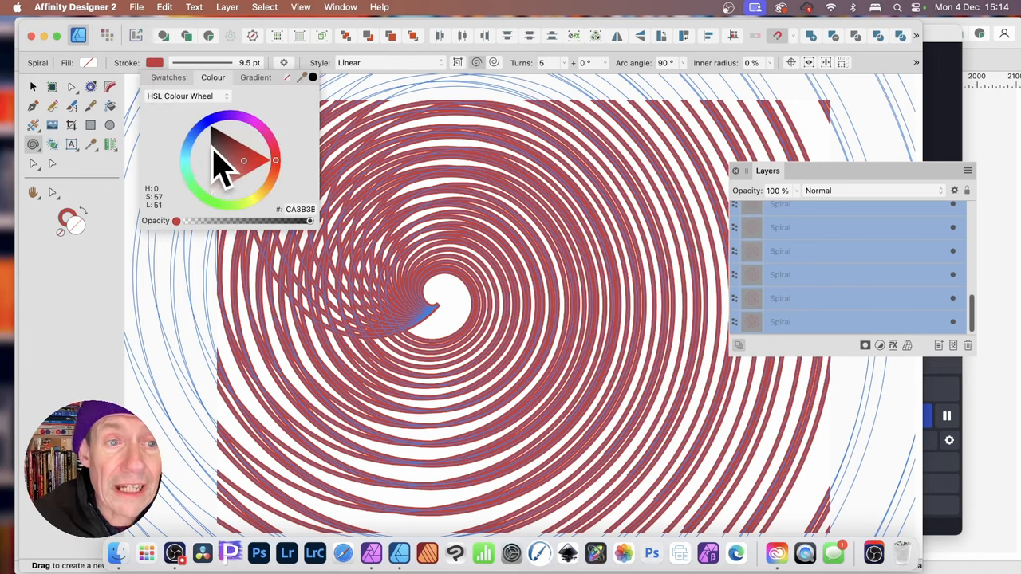
pyautogui.click(237, 171)
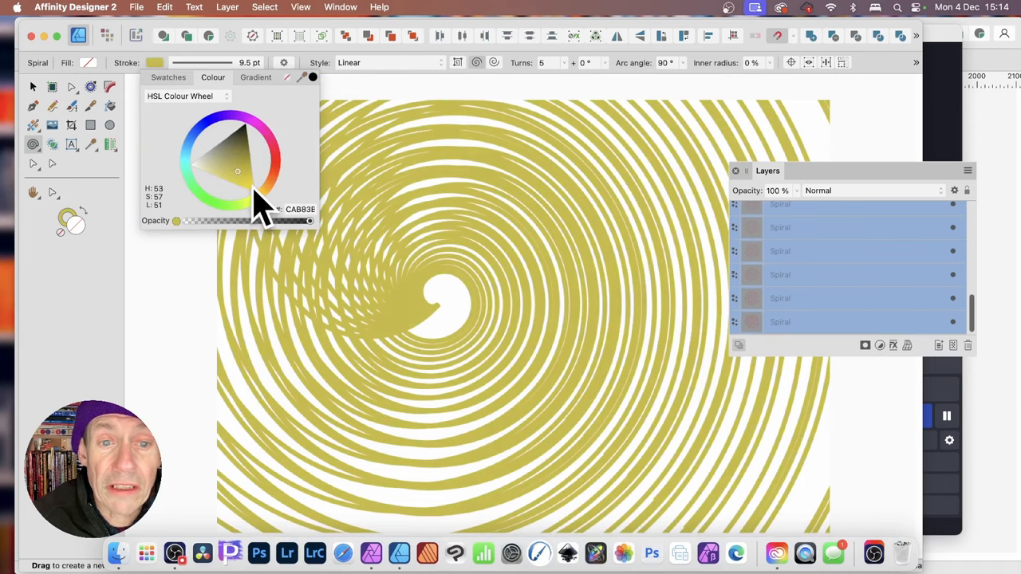
pyautogui.click(210, 135)
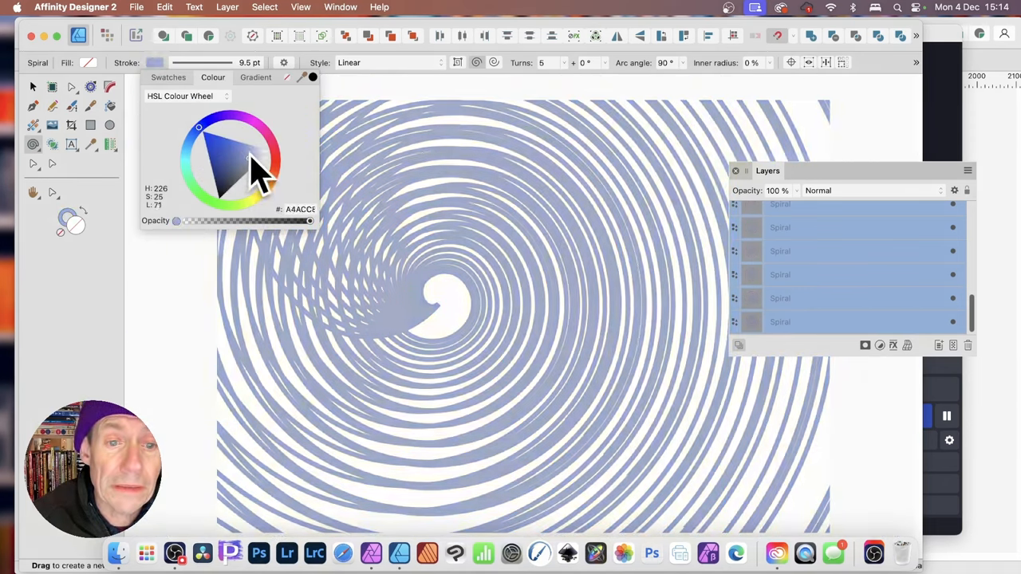
pyautogui.moveTo(256, 164); pyautogui.dragTo(227, 140)
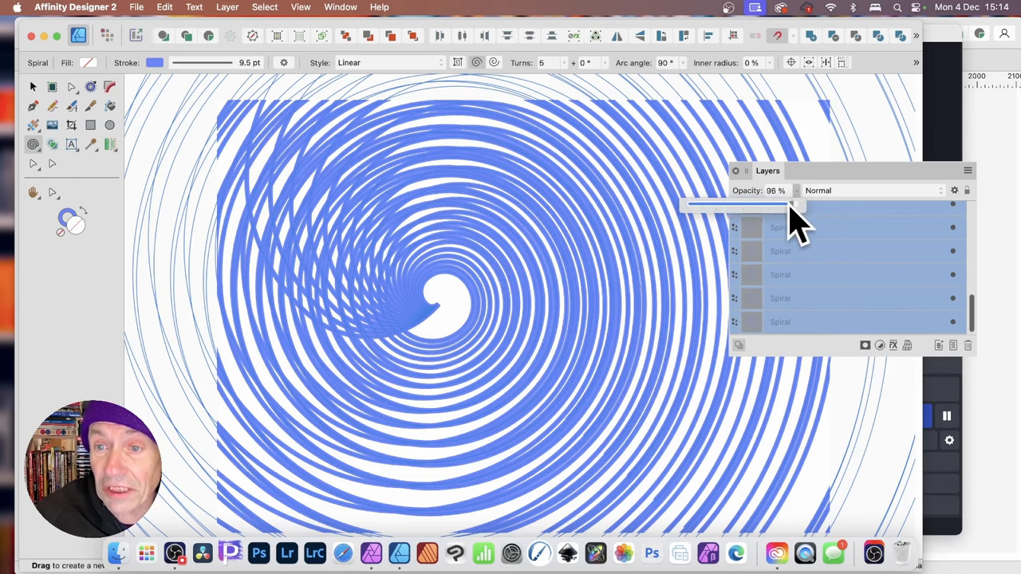
# Keep the spirals at 100% opacity and set their blend mode to Difference
pyautogui.moveTo(774, 206); pyautogui.dragTo(698, 206)
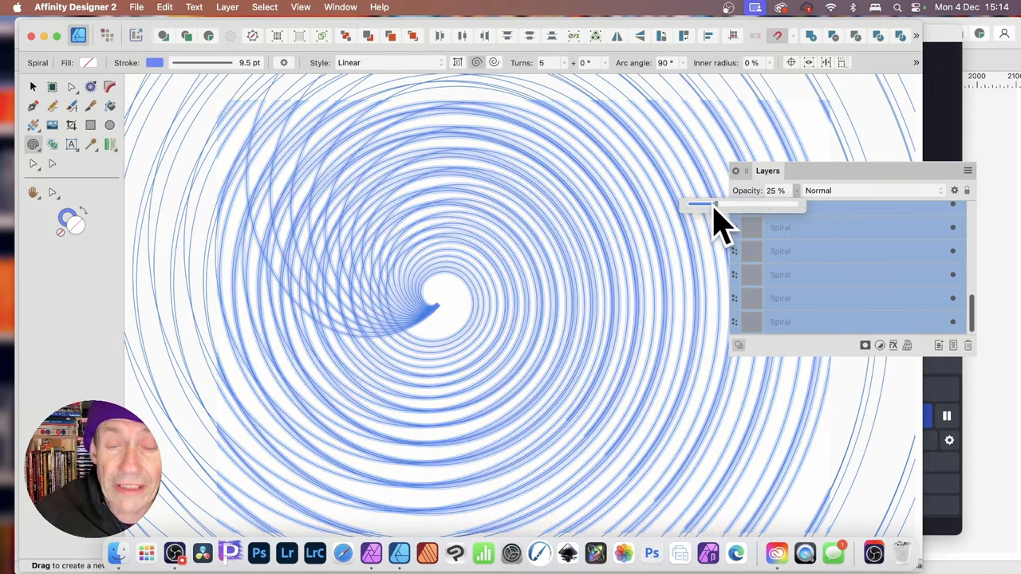
pyautogui.moveTo(701, 205); pyautogui.dragTo(796, 205)
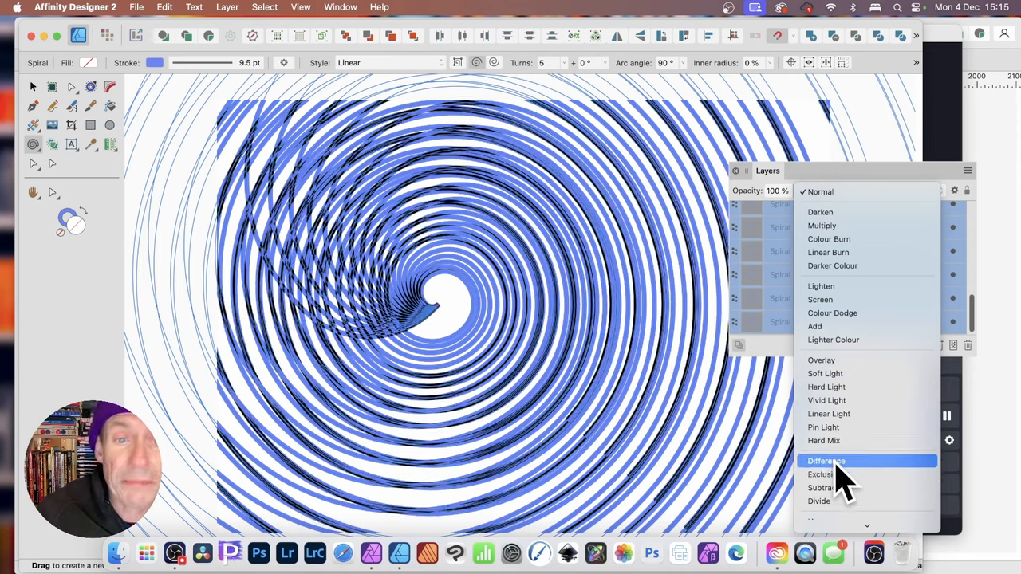
pyautogui.click(826, 461)
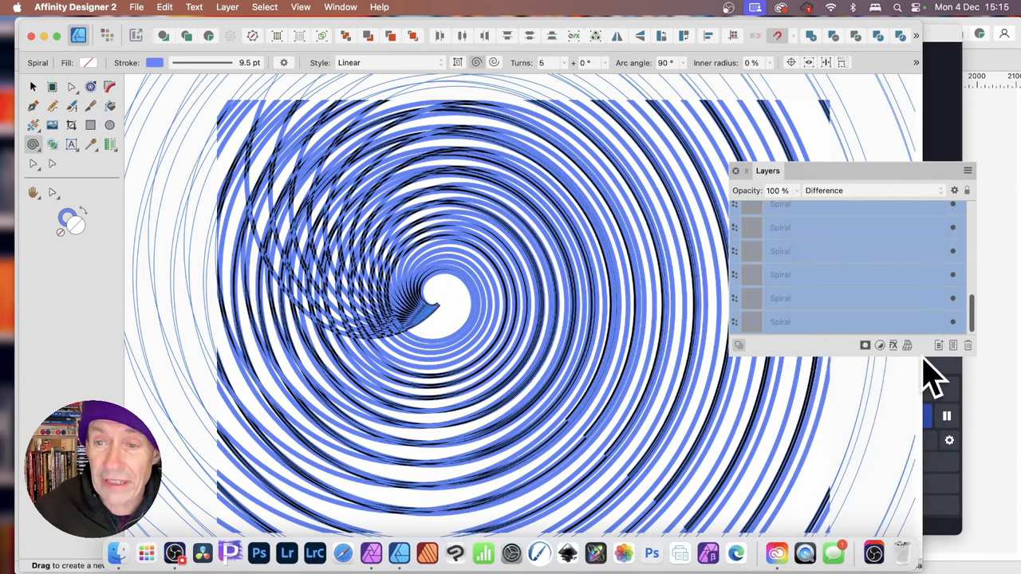
pyautogui.moveTo(320, 87)
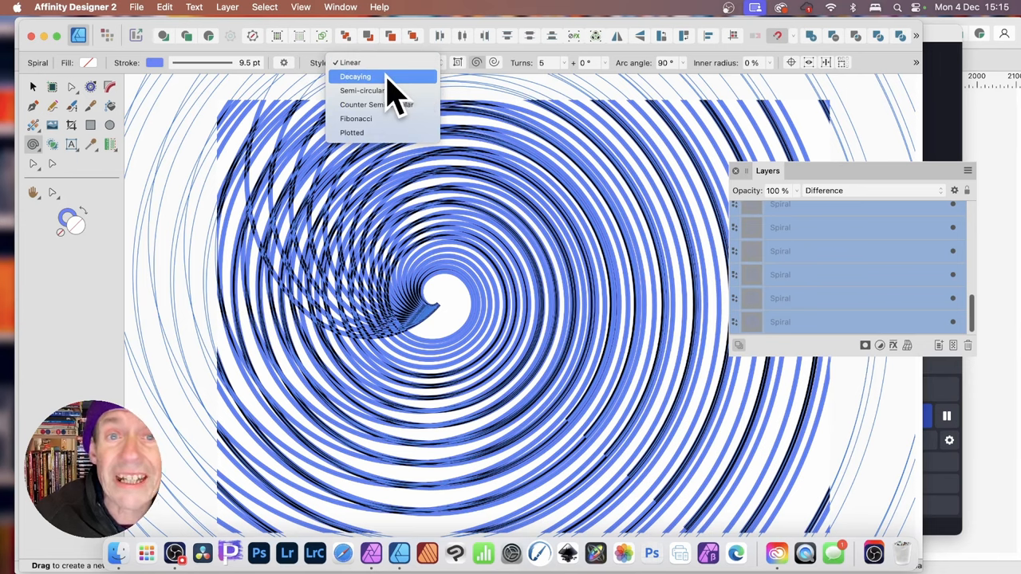
# Switch the spirals' style to Counter Semi-circular, then to Fibonacci
pyautogui.click(355, 76)
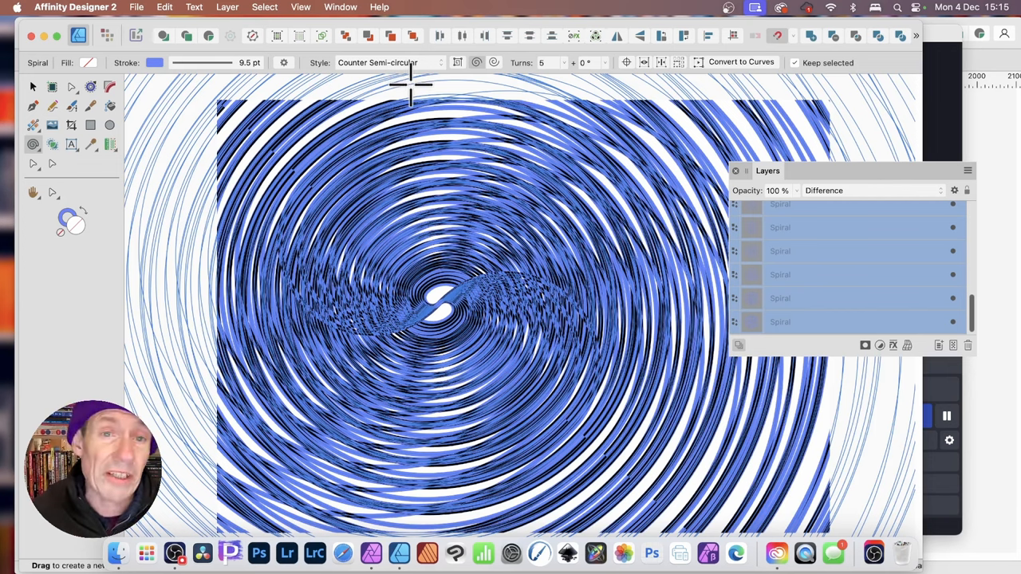
pyautogui.moveTo(435, 76)
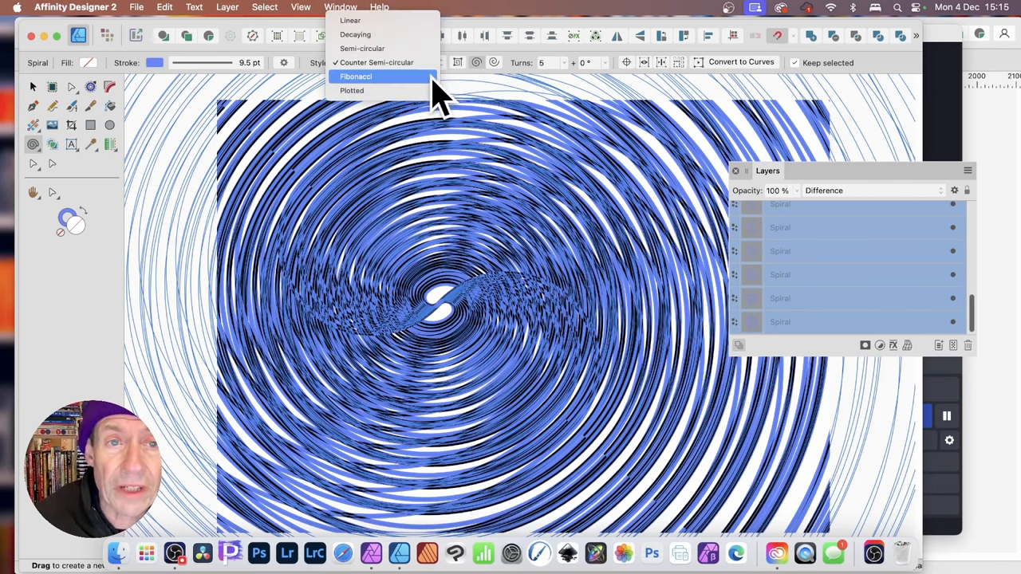
pyautogui.click(355, 75)
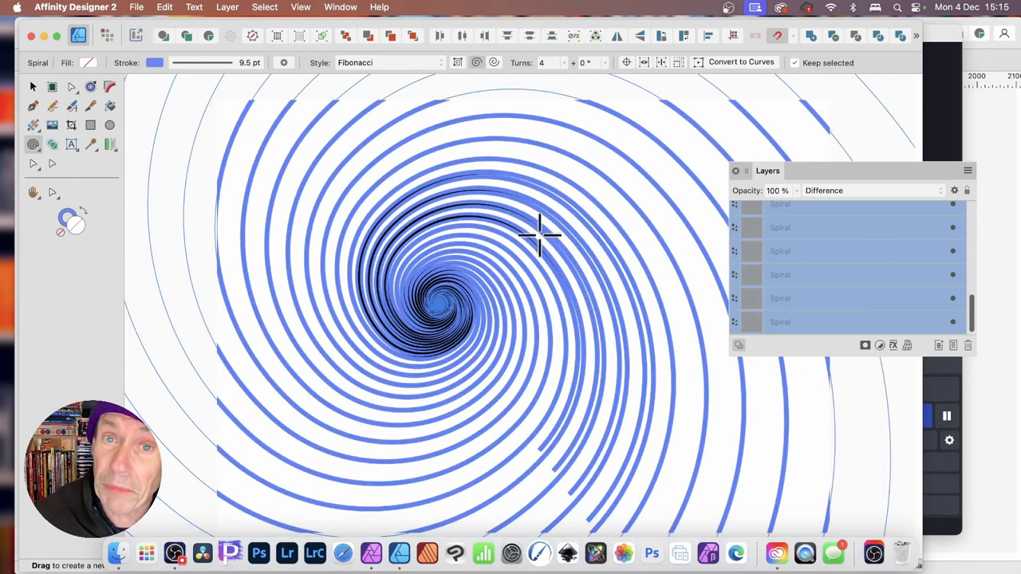
pyautogui.moveTo(451, 76)
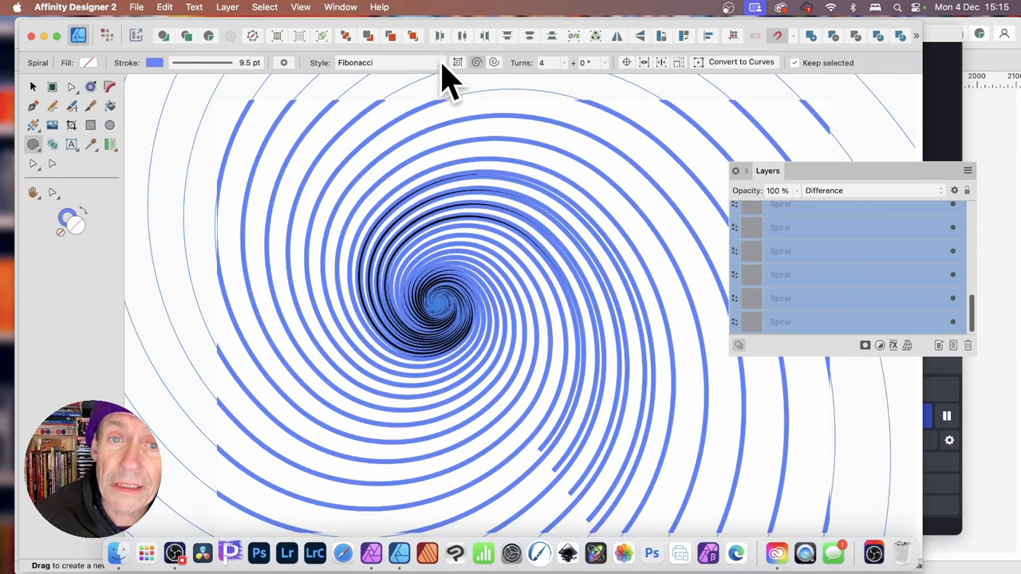
pyautogui.click(391, 62)
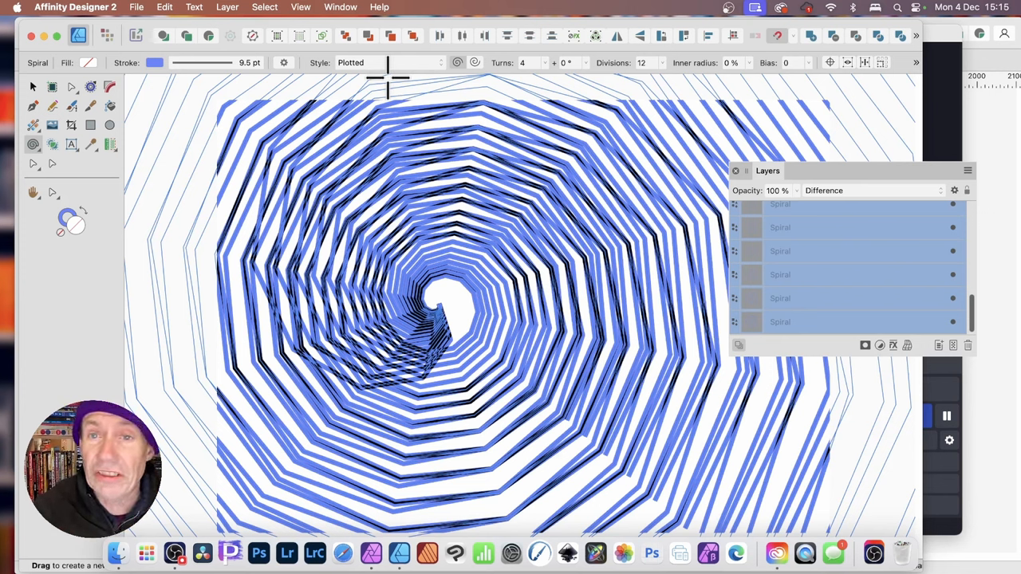
pyautogui.moveTo(147, 88)
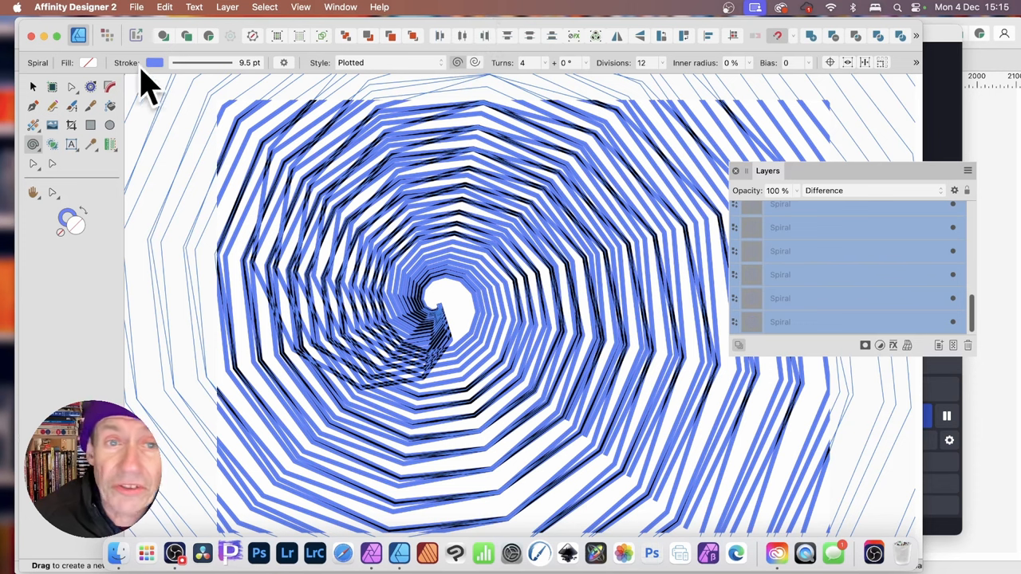
pyautogui.moveTo(439, 88)
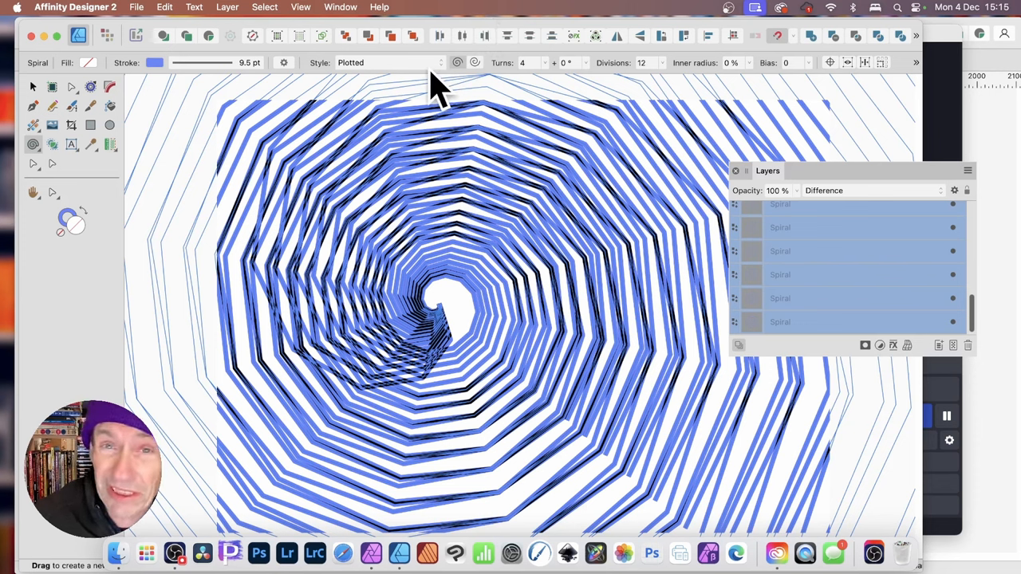
pyautogui.moveTo(666, 84)
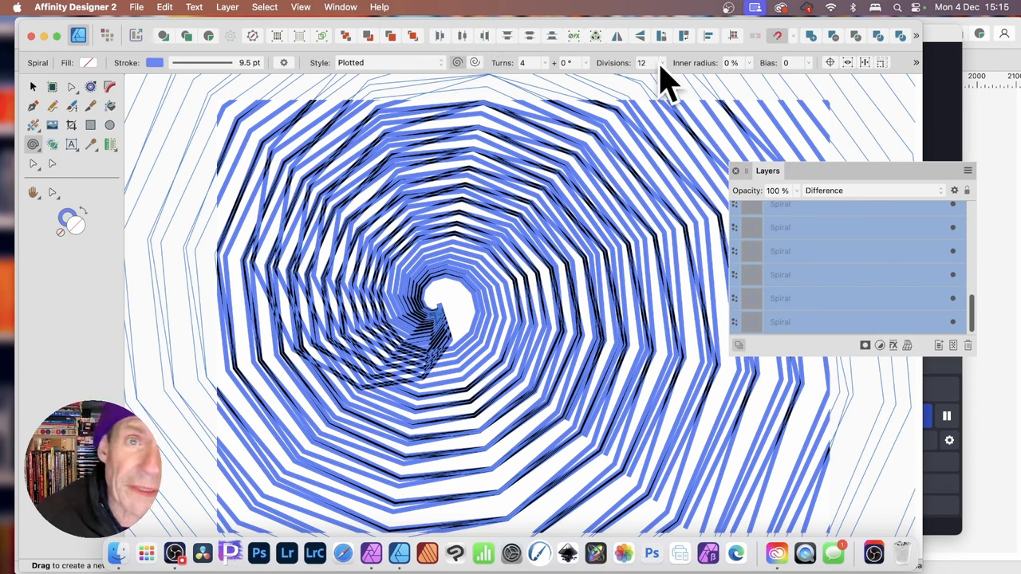
# Set the Plotted spirals' divisions to 5.25 after trying about 15
pyautogui.moveTo(646, 76); pyautogui.dragTo(662, 76)
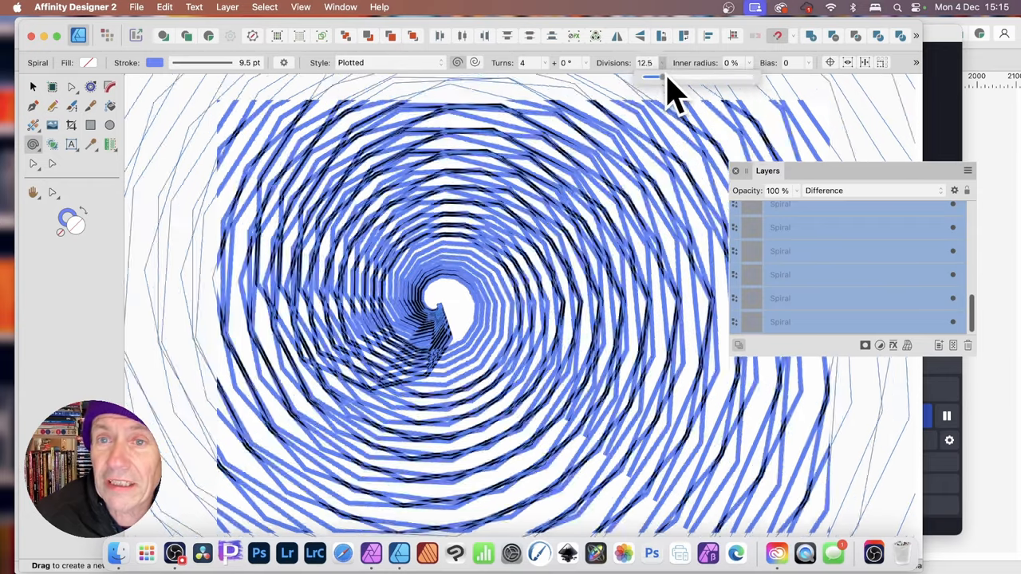
pyautogui.moveTo(654, 76); pyautogui.dragTo(663, 76)
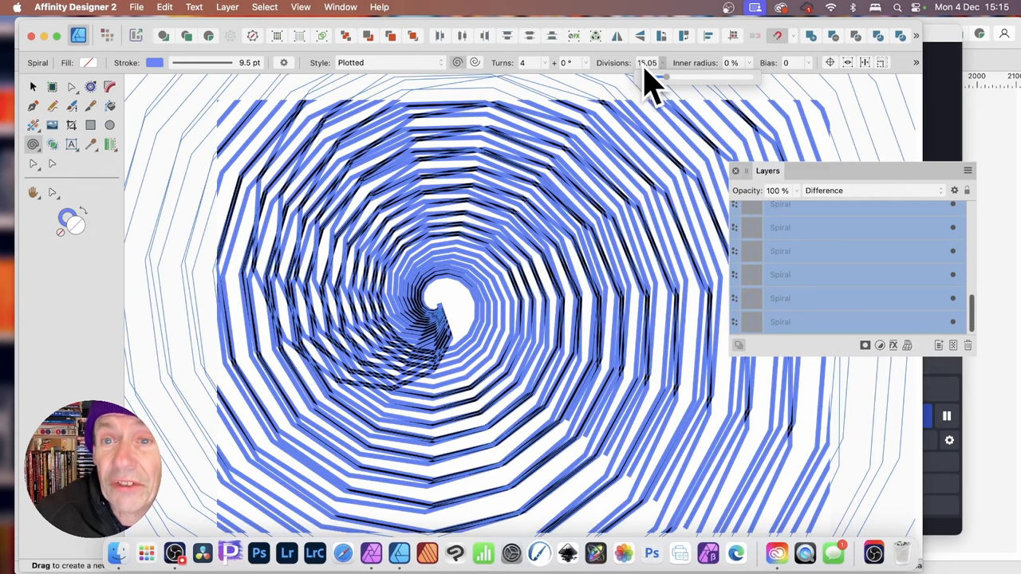
pyautogui.moveTo(658, 84)
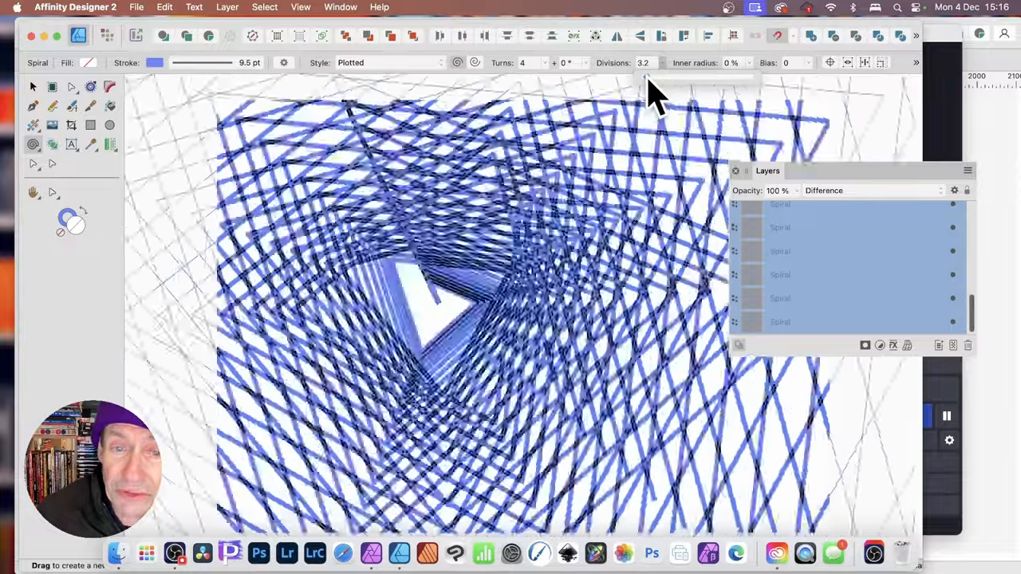
pyautogui.click(643, 62)
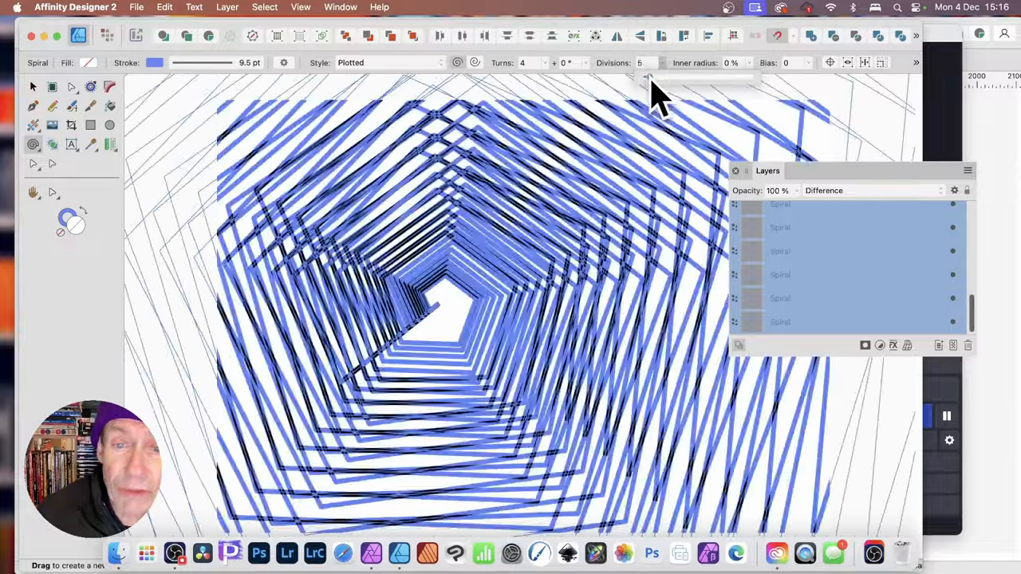
pyautogui.moveTo(641, 77); pyautogui.dragTo(649, 77)
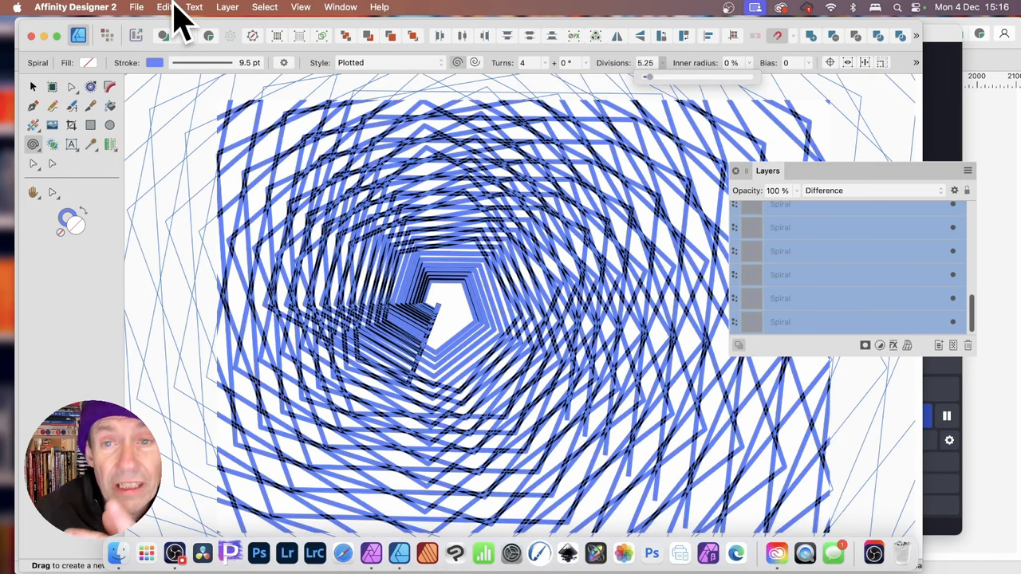
pyautogui.moveTo(243, 84)
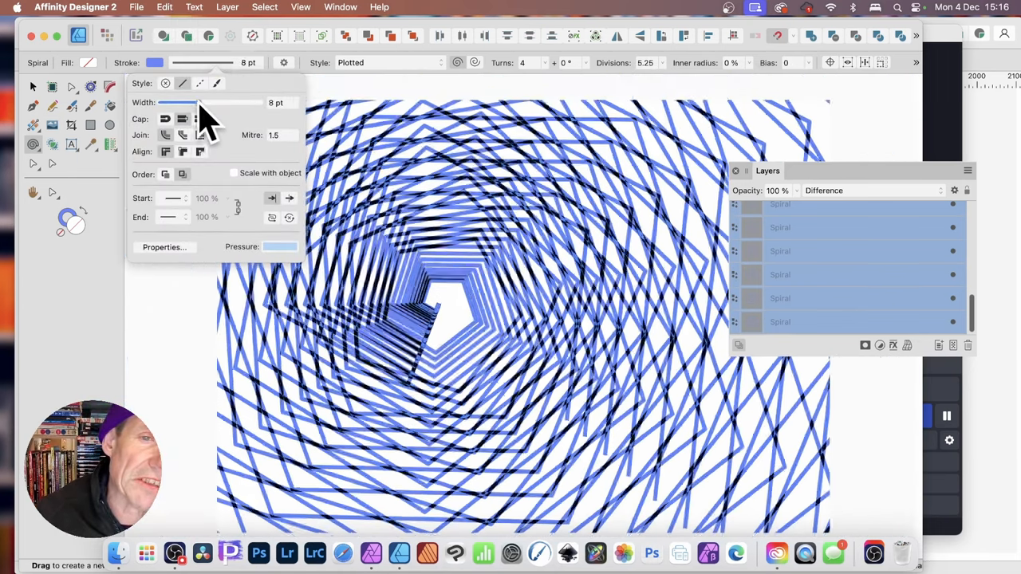
# Settle the spiral stroke width at 7.5 pt after trying 9, 12 and 4.5 pt
pyautogui.moveTo(176, 102); pyautogui.dragTo(199, 102)
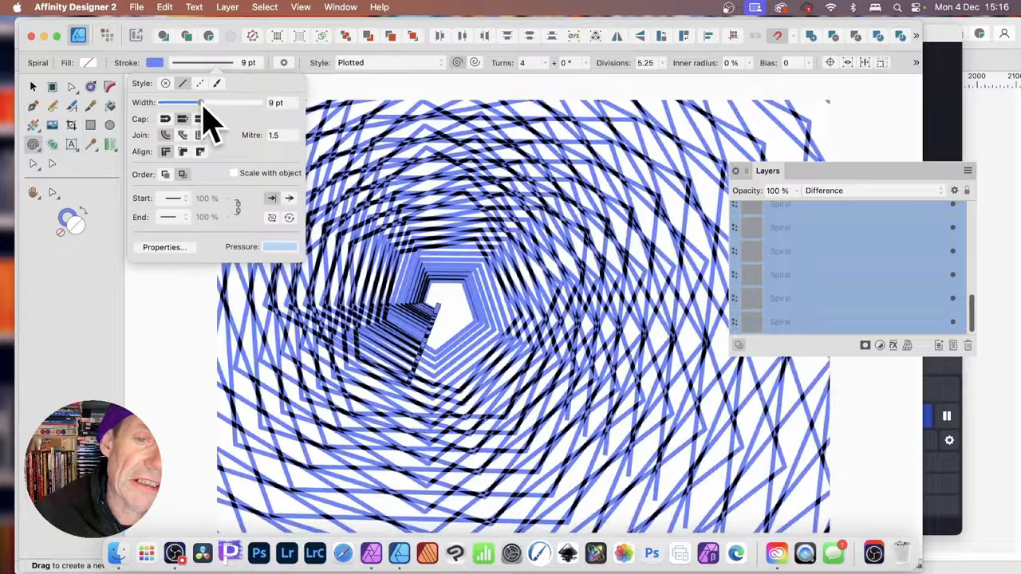
pyautogui.moveTo(200, 103); pyautogui.dragTo(211, 102)
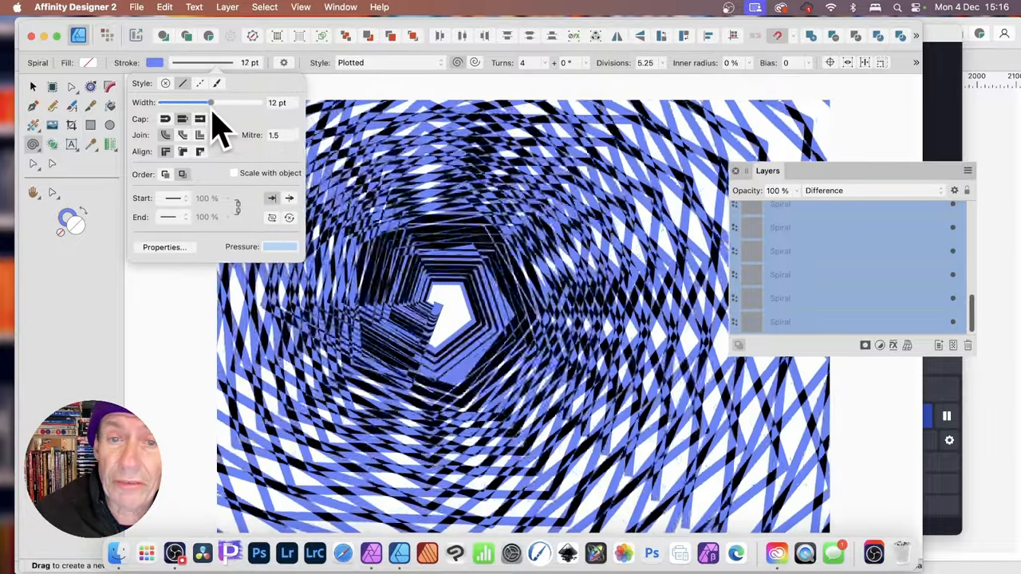
pyautogui.moveTo(209, 103); pyautogui.dragTo(174, 102)
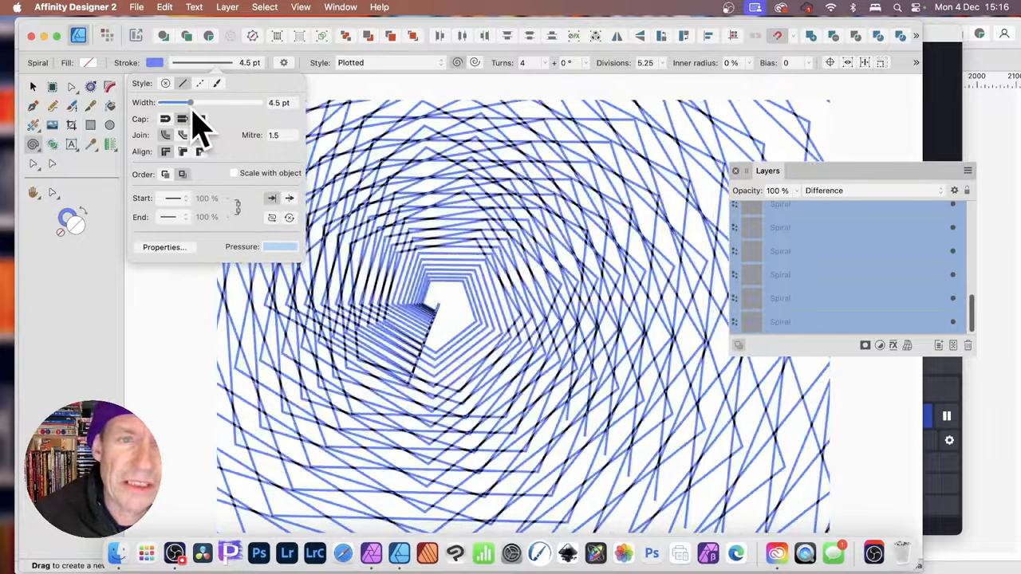
pyautogui.moveTo(174, 102); pyautogui.dragTo(198, 102)
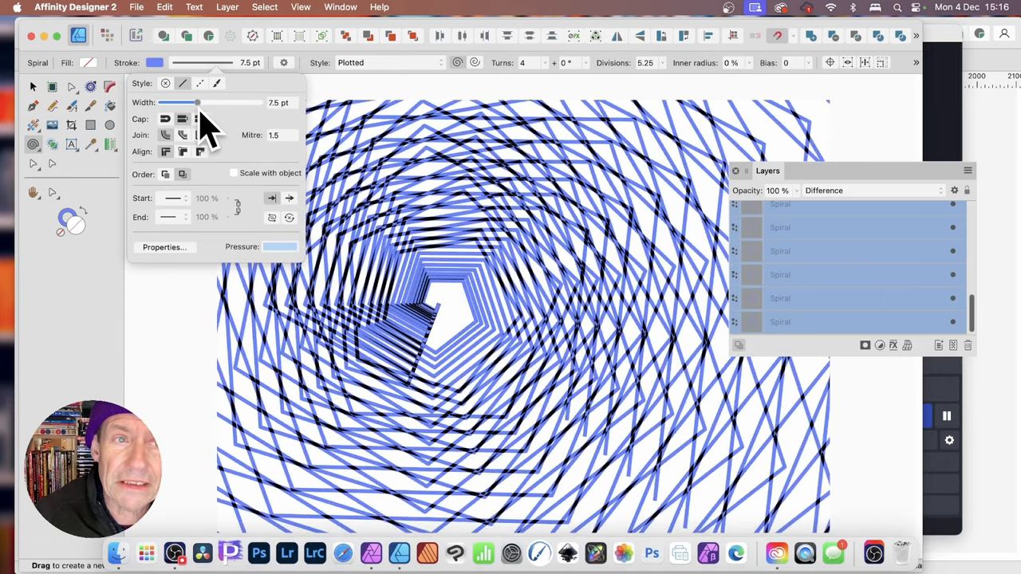
pyautogui.click(200, 82)
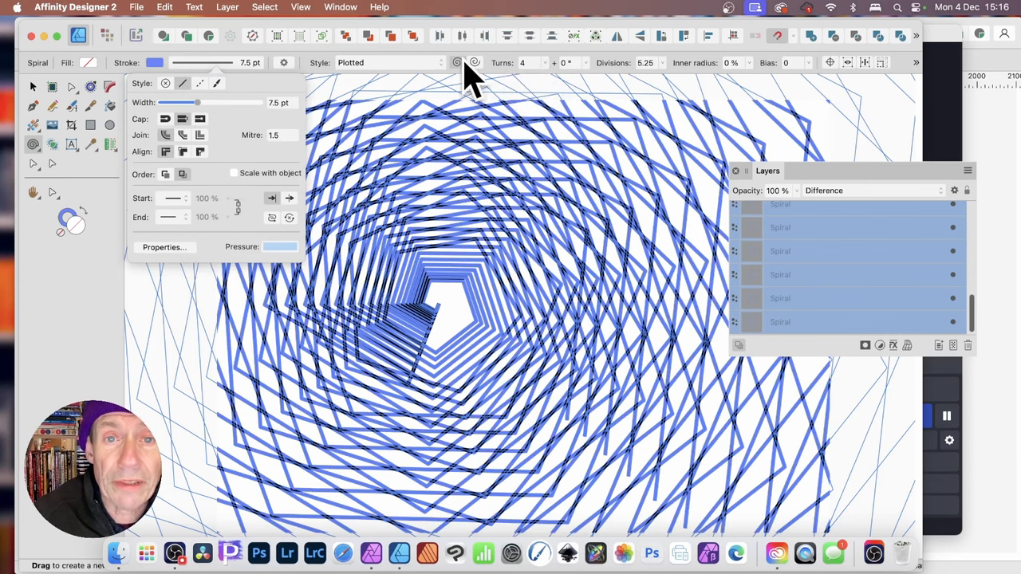
# Make the spirals anticlockwise with a 45° offset, 39% inner radius, and higher bias
pyautogui.click(475, 62)
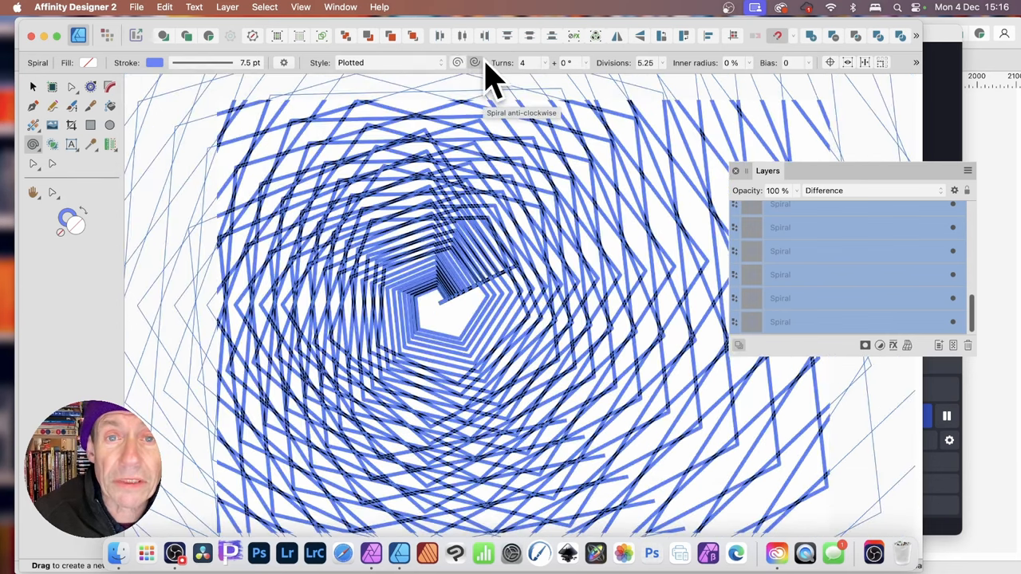
pyautogui.moveTo(566, 88)
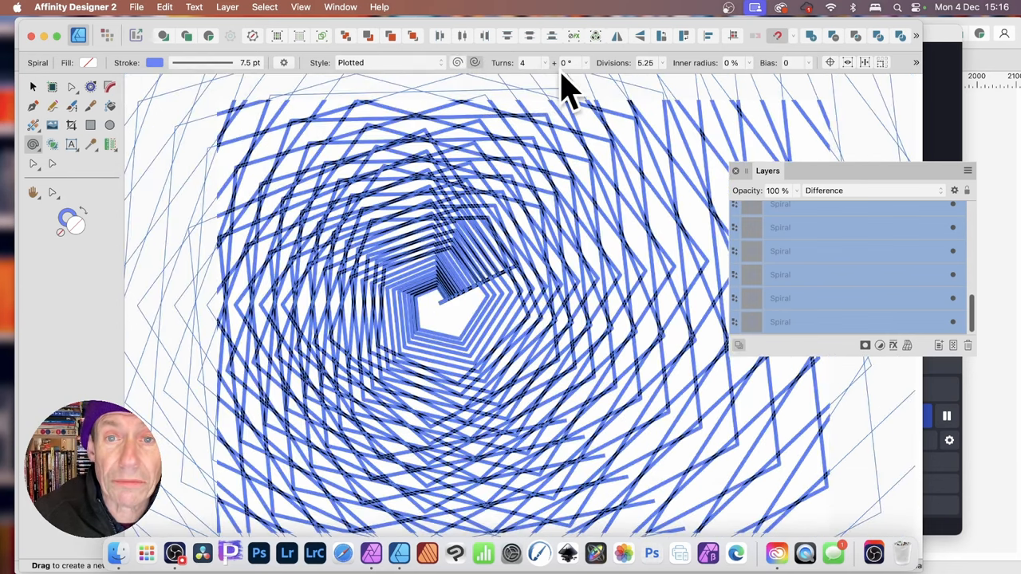
pyautogui.click(546, 63)
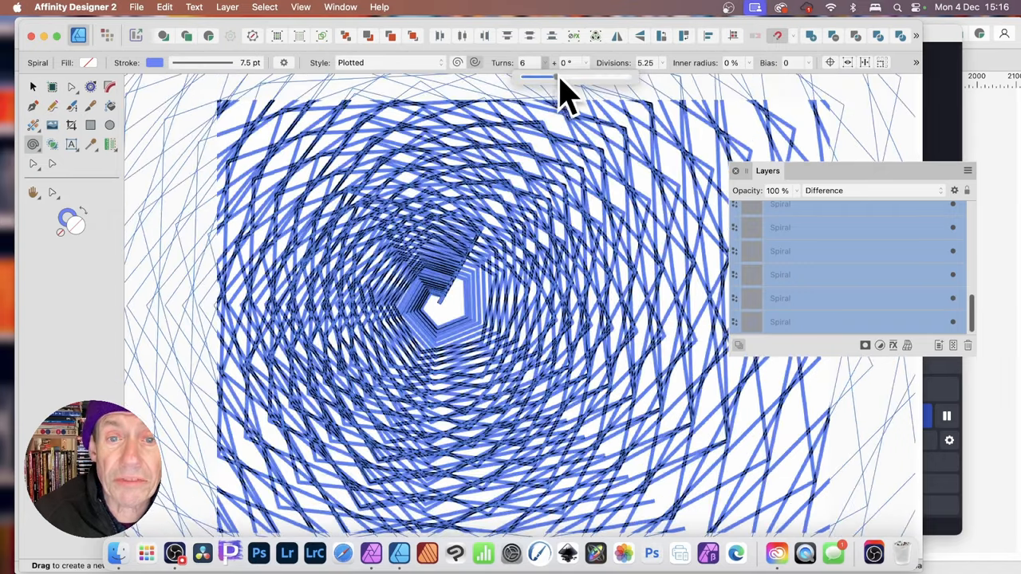
pyautogui.click(546, 59)
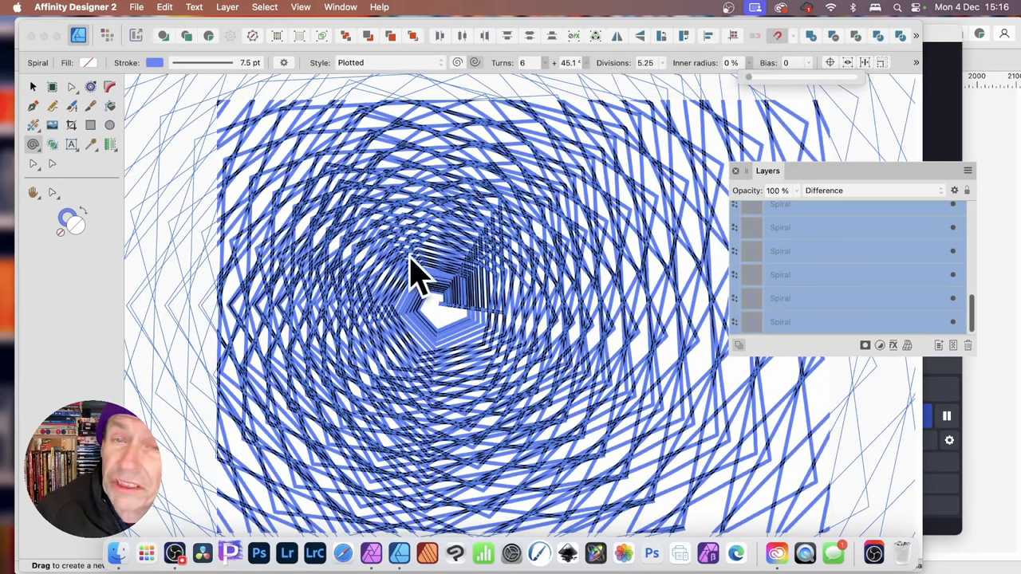
pyautogui.moveTo(750, 77); pyautogui.dragTo(758, 77)
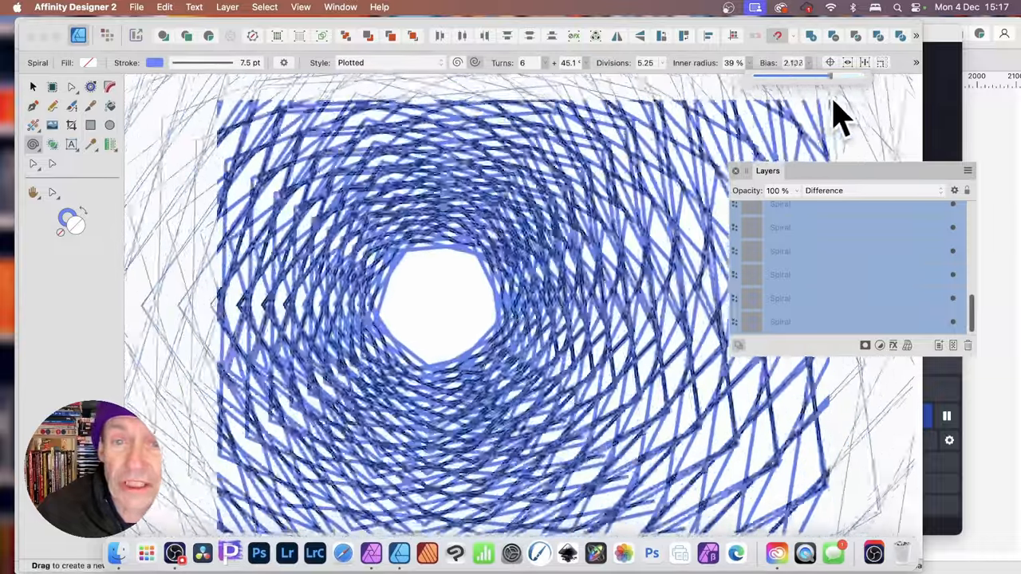
pyautogui.moveTo(806, 76); pyautogui.dragTo(821, 75)
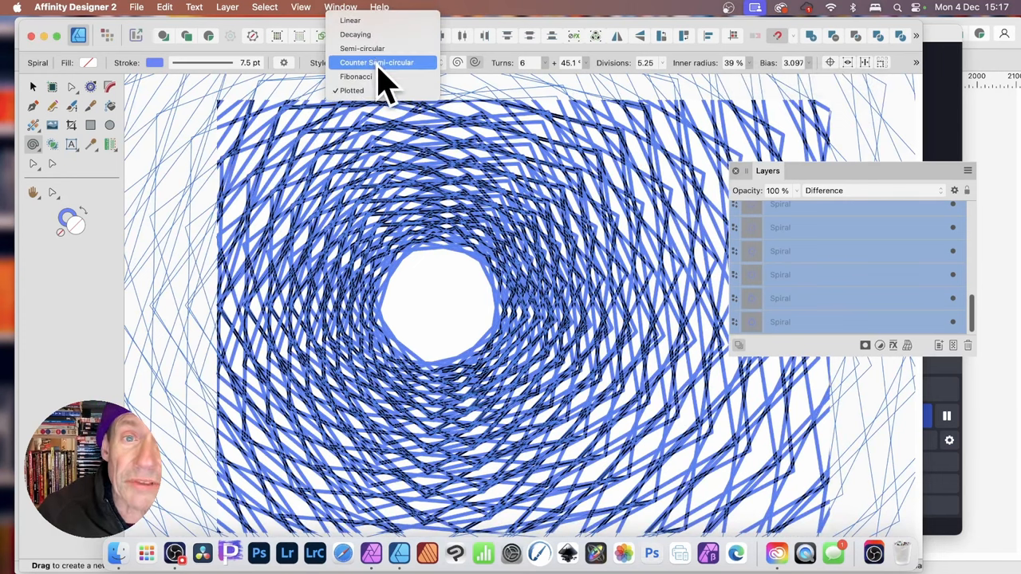
# Switch the spirals to Counter Semi-circular style with cusped segments
pyautogui.click(376, 62)
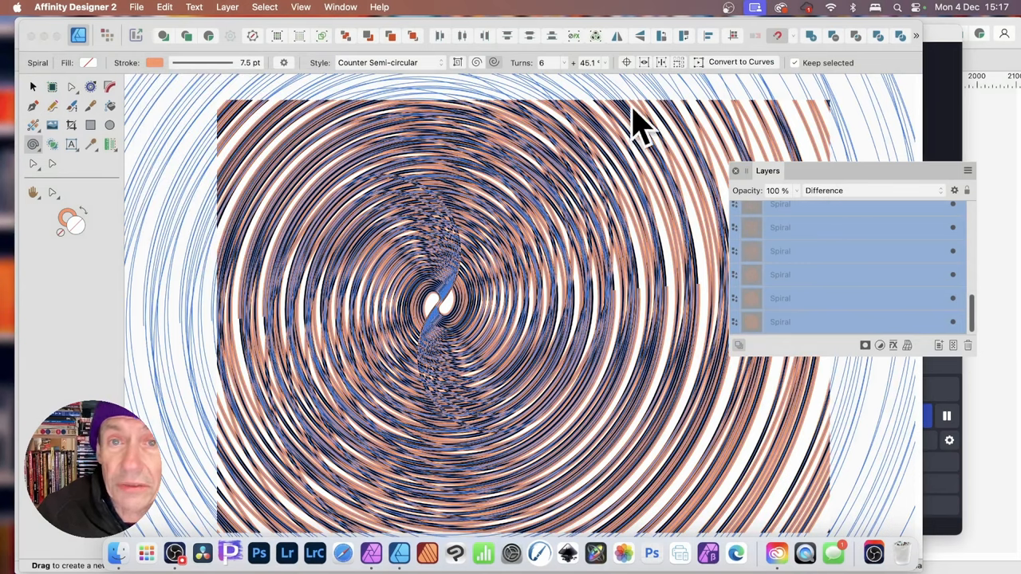
pyautogui.click(541, 62)
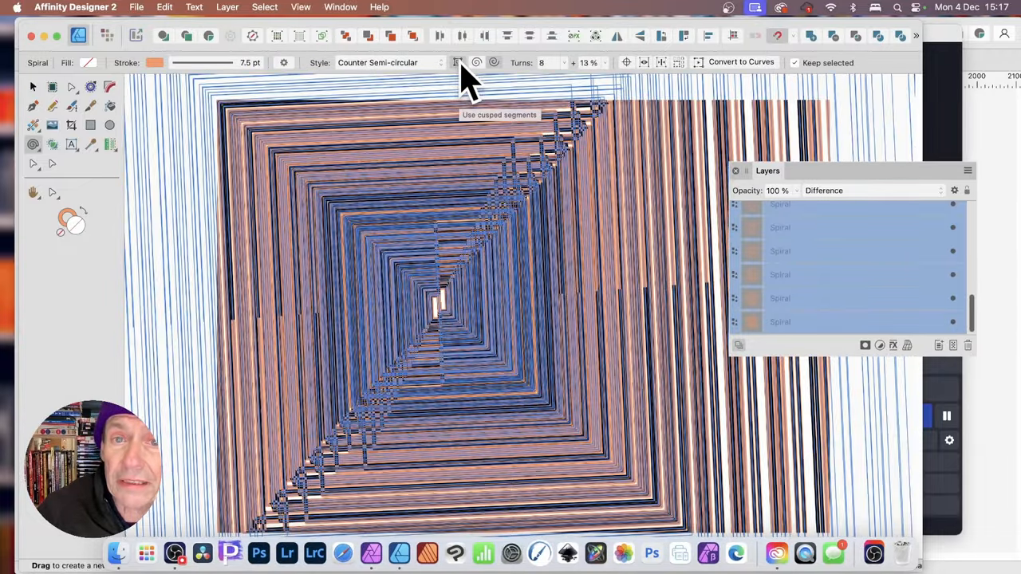
pyautogui.moveTo(619, 80)
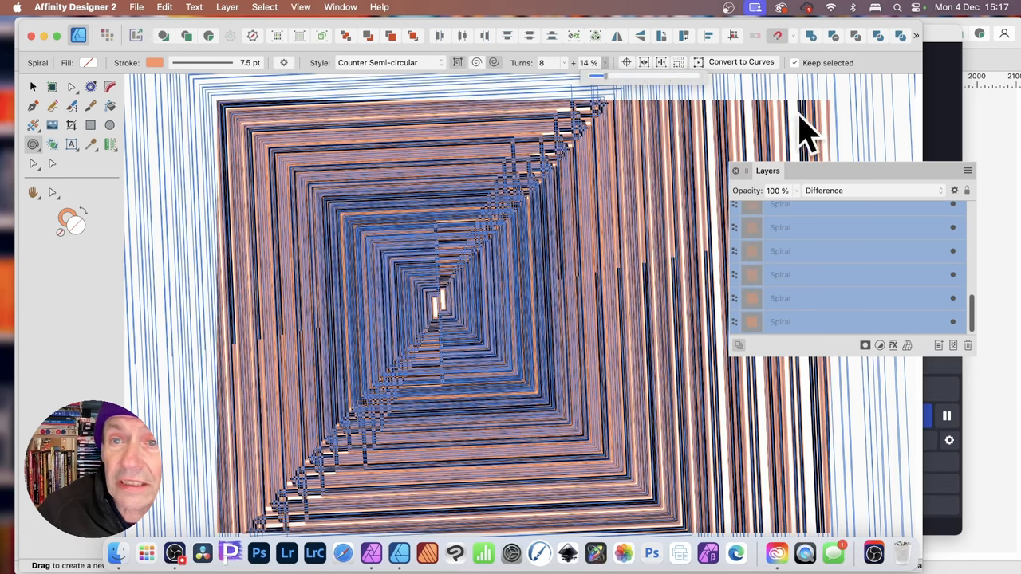
pyautogui.moveTo(758, 88)
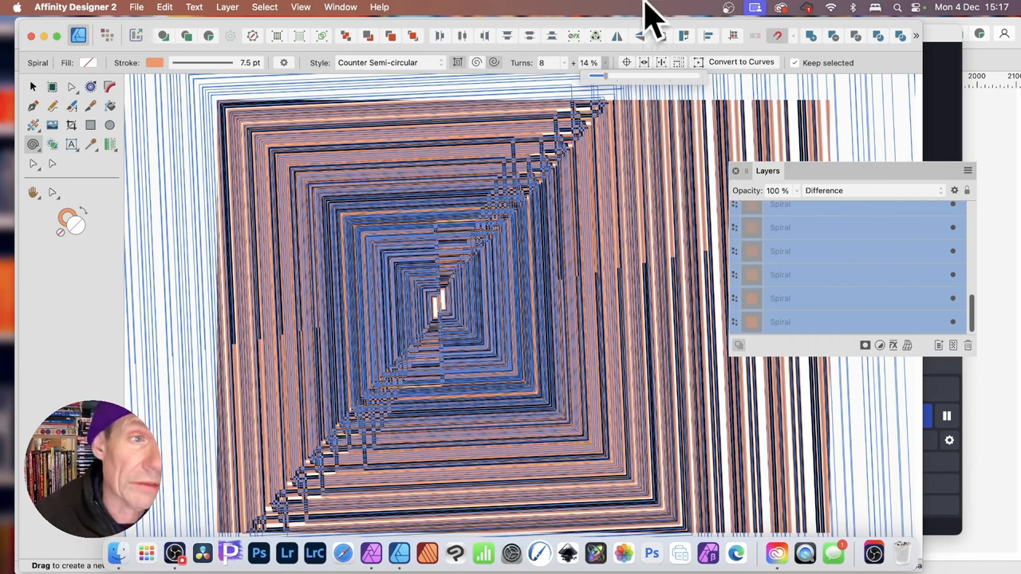
pyautogui.moveTo(937, 323)
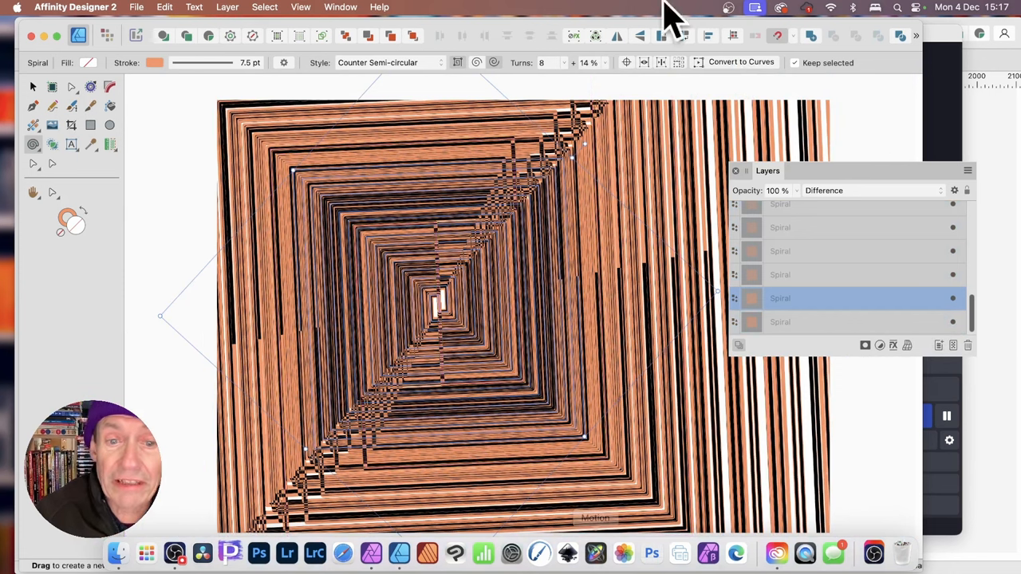
pyautogui.moveTo(978, 307)
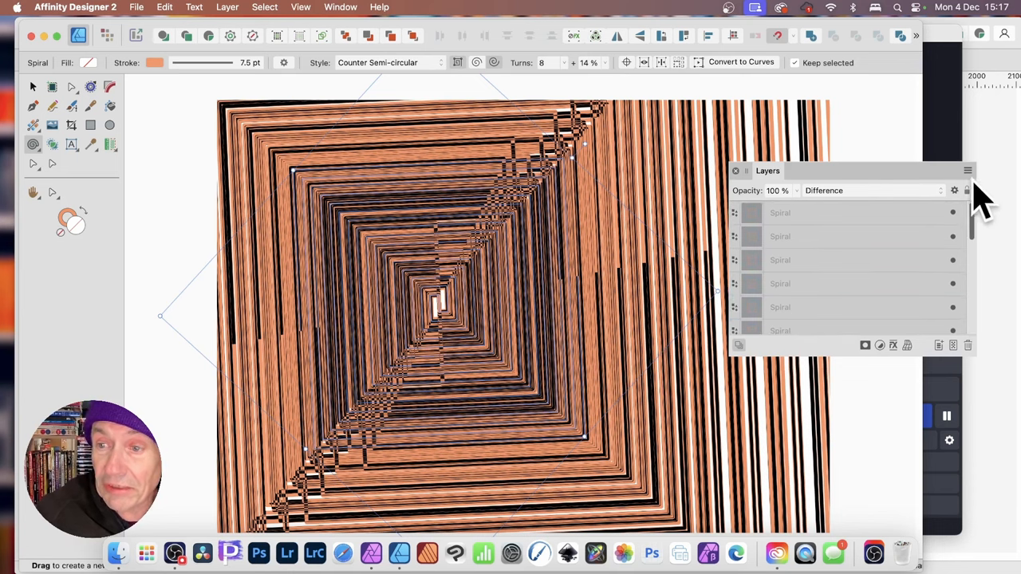
# Select the spiral layers and adjust their angle offset for a vertically split pattern
pyautogui.click(798, 212)
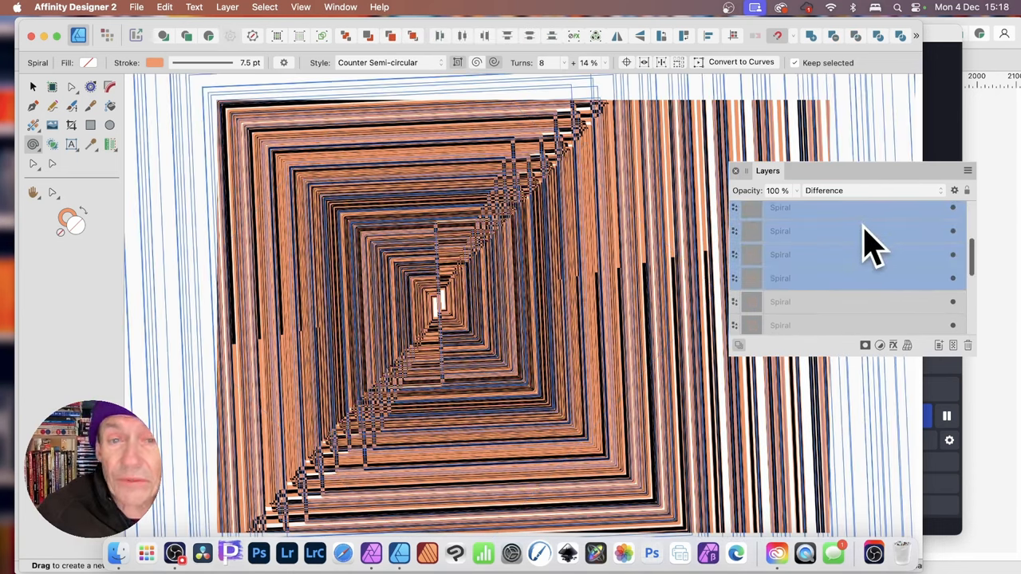
pyautogui.moveTo(826, 243)
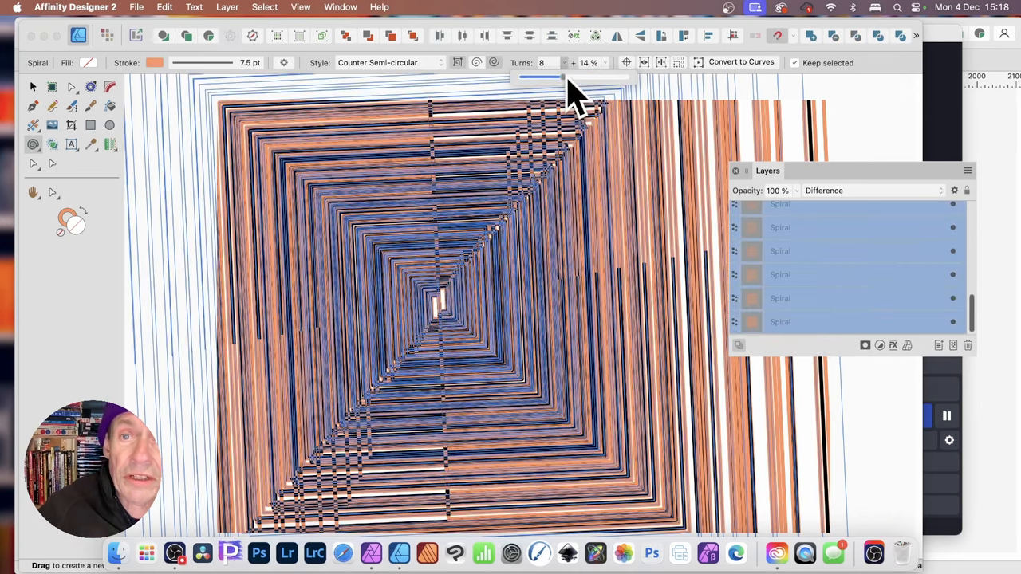
pyautogui.click(564, 59)
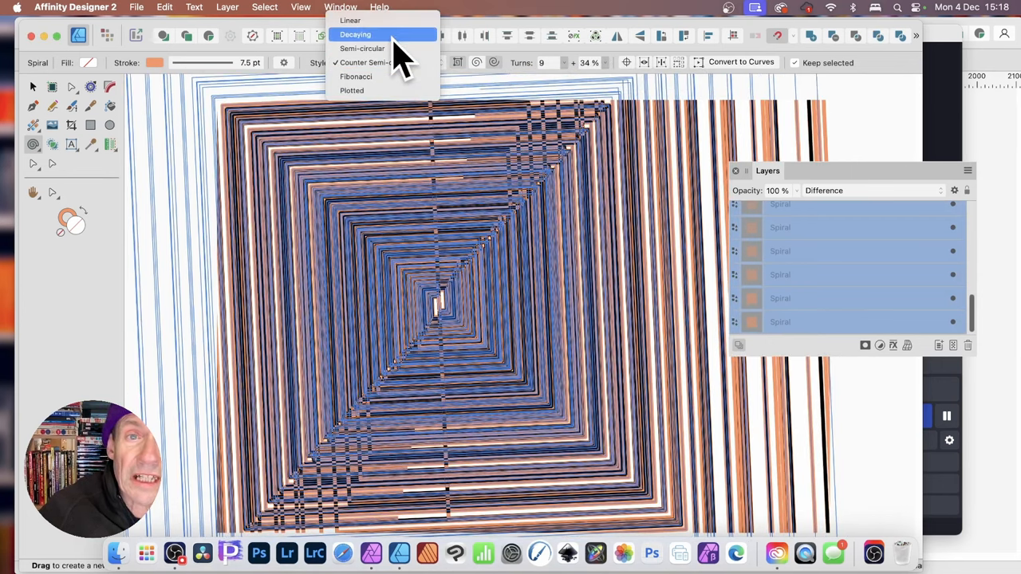
# Change the spiral style to Decaying, then to Linear, opening a hollow square centre
pyautogui.click(349, 48)
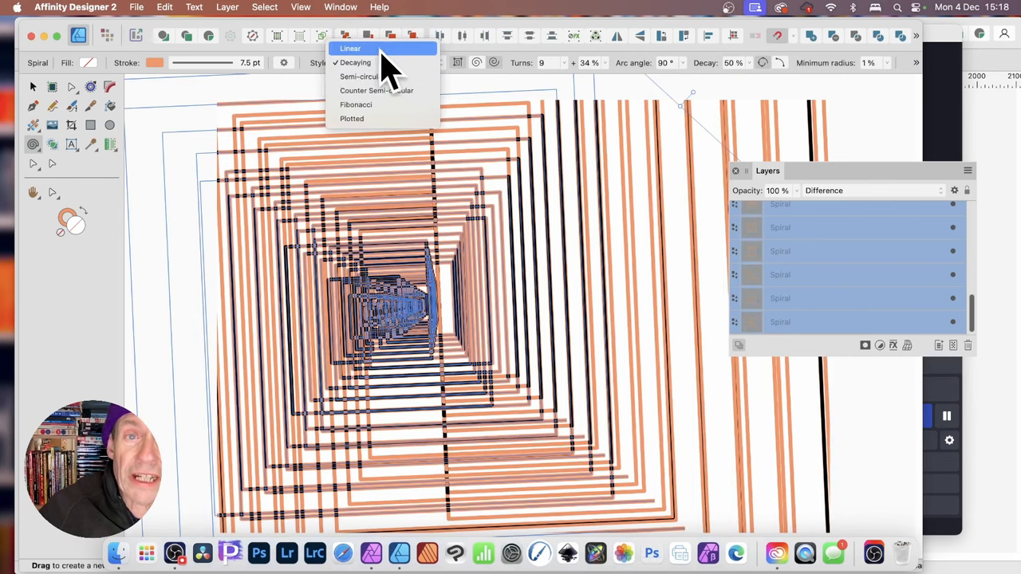
pyautogui.click(350, 48)
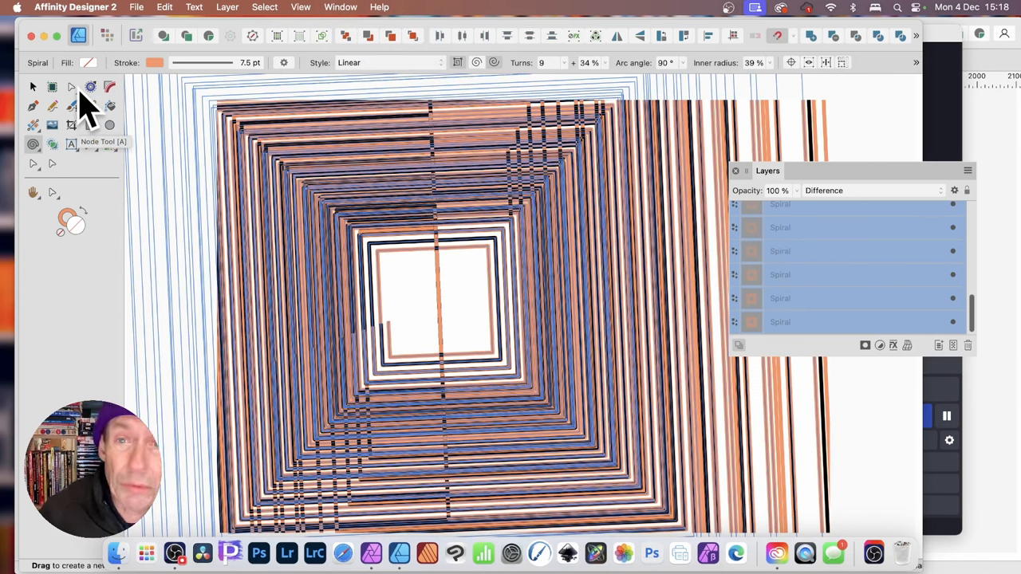
pyautogui.moveTo(48, 83)
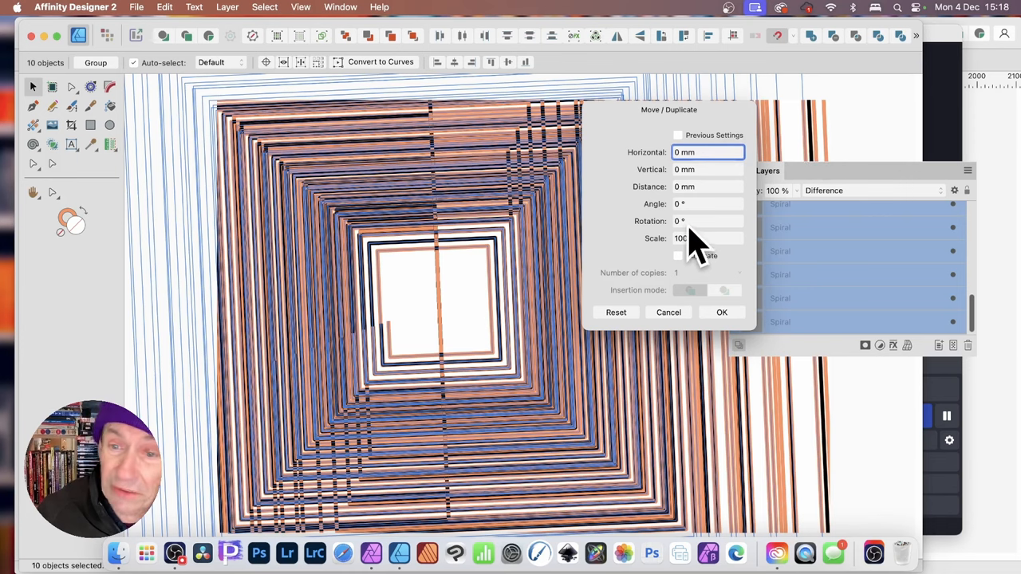
pyautogui.moveTo(686, 254)
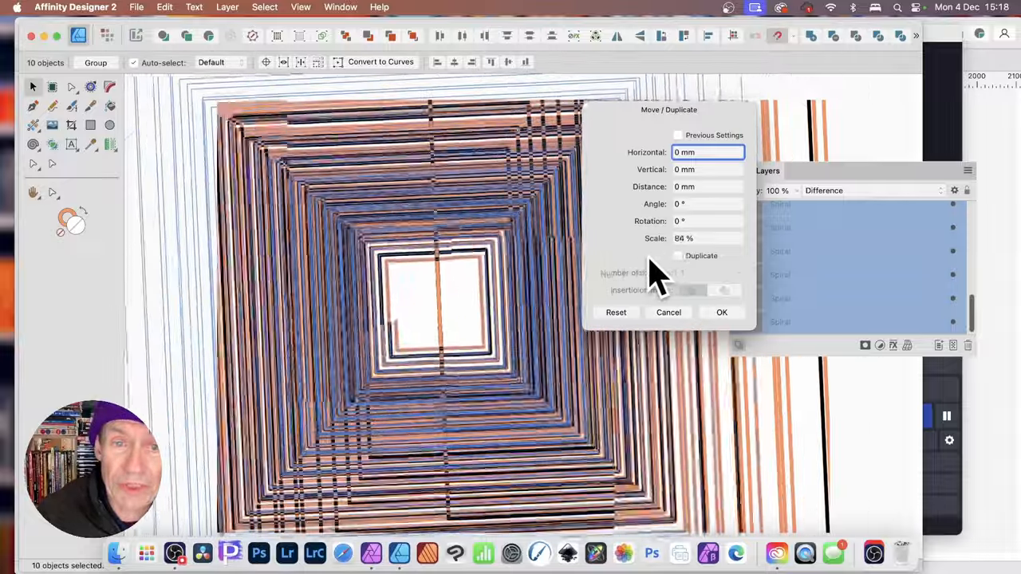
pyautogui.click(706, 238)
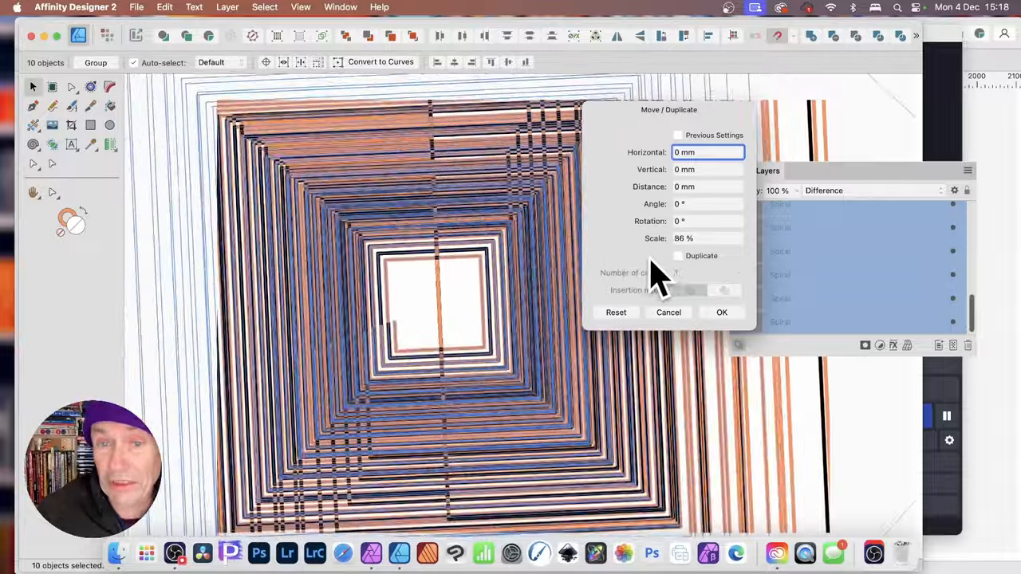
pyautogui.write('8')
pyautogui.write('10')
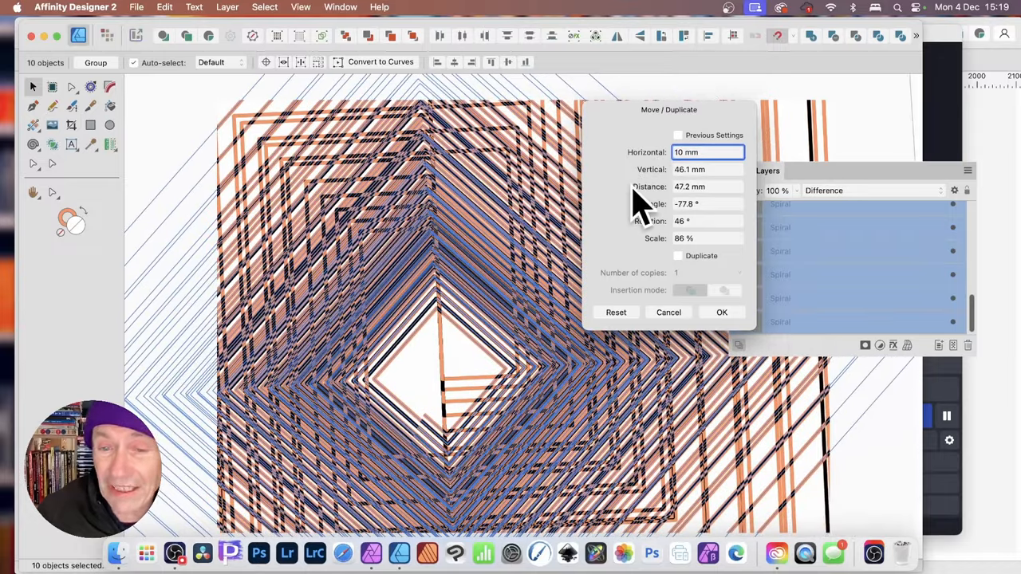
pyautogui.moveTo(582, 403)
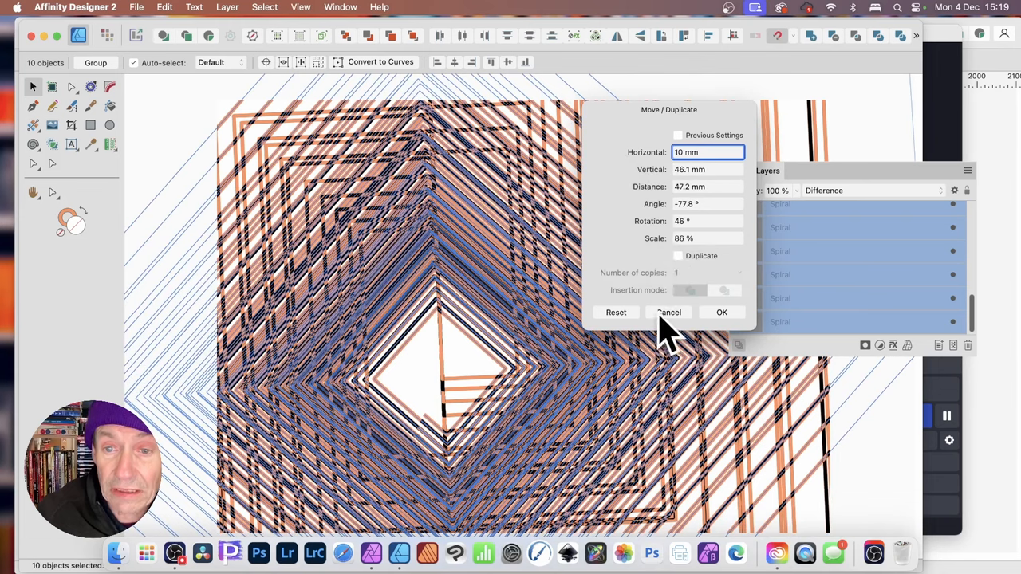
pyautogui.click(678, 255)
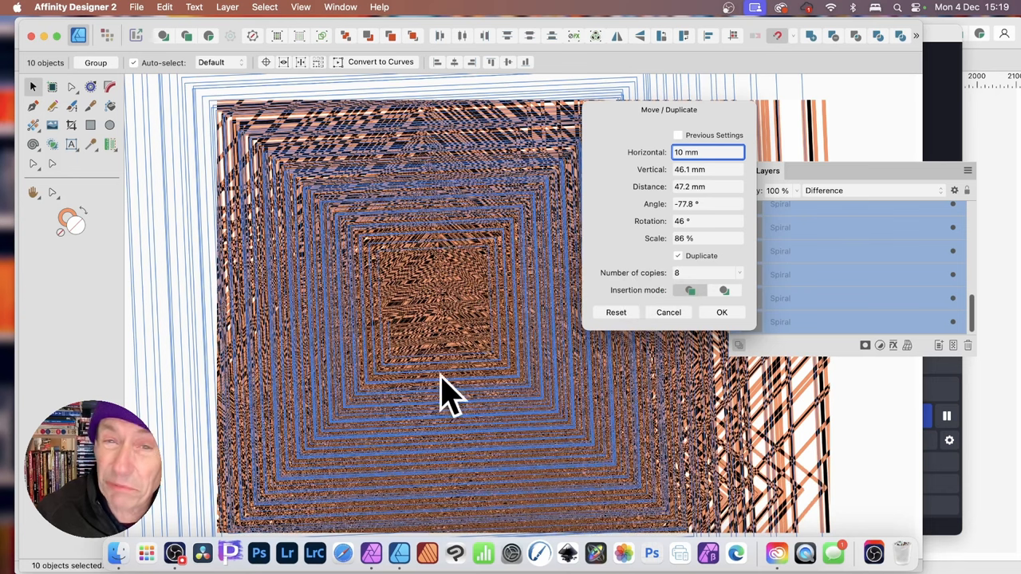
pyautogui.write('1')
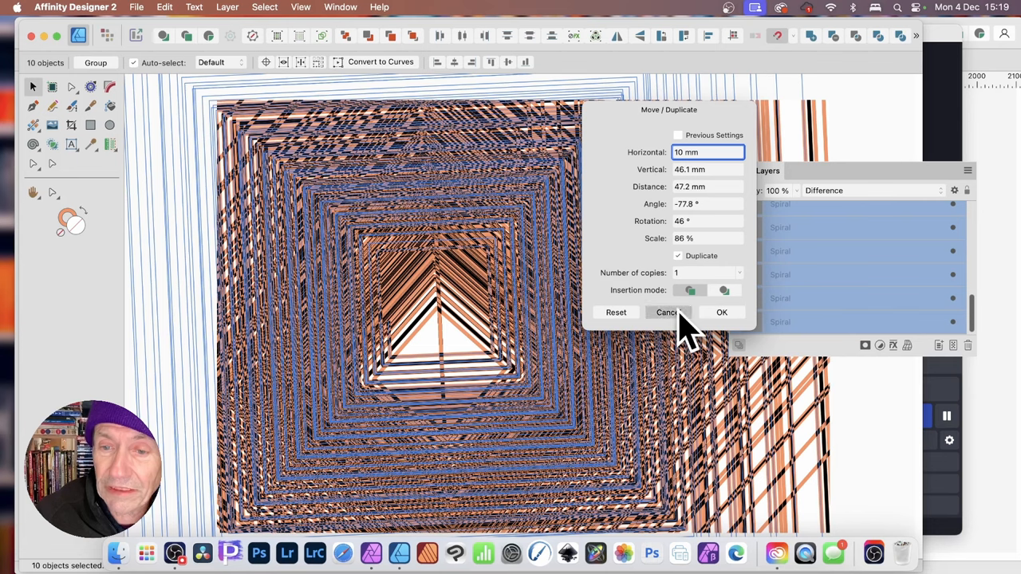
pyautogui.click(722, 312)
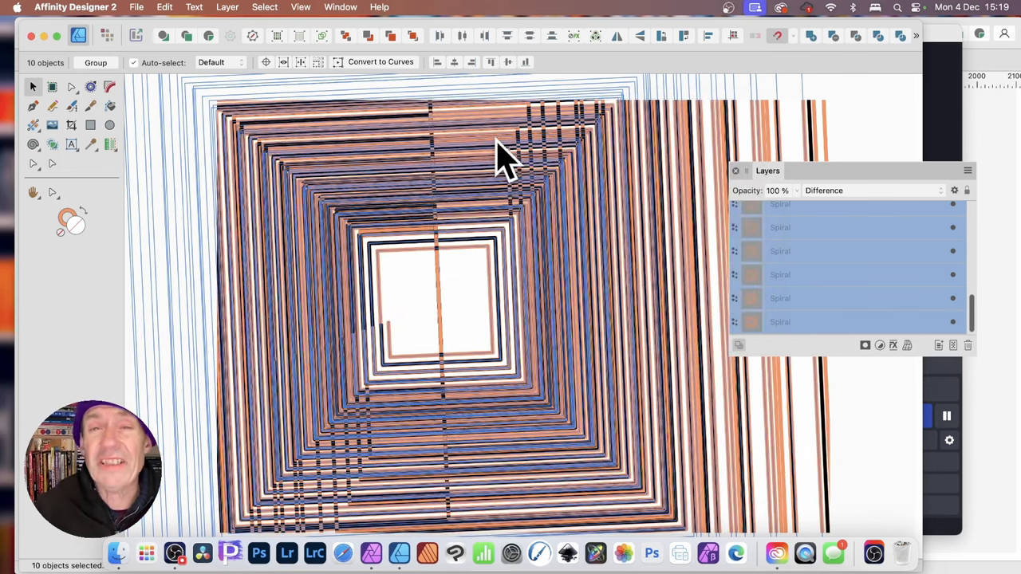